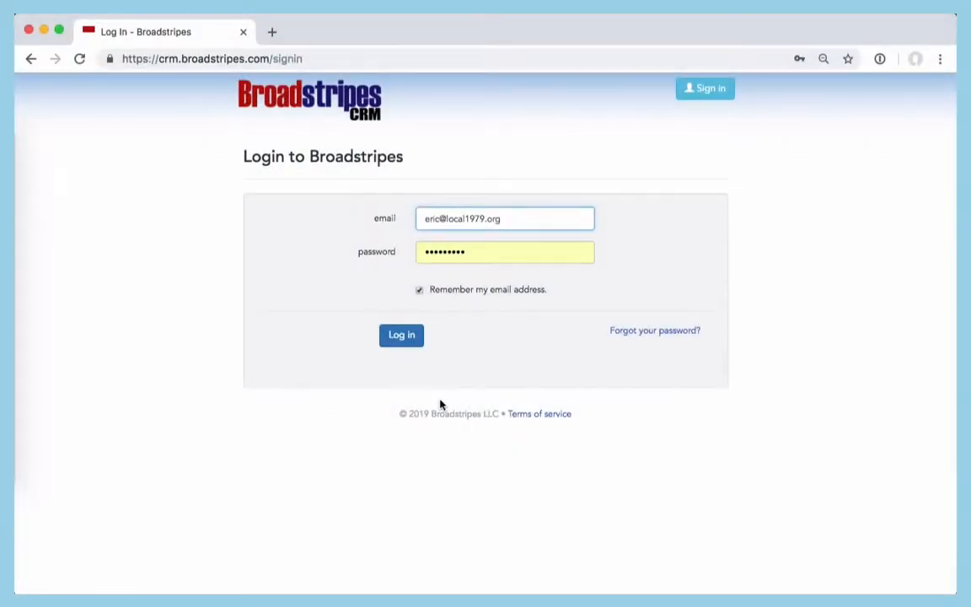
# - Log in with the saved email and password to reach the organizer homepage
pyautogui.click(401, 334)
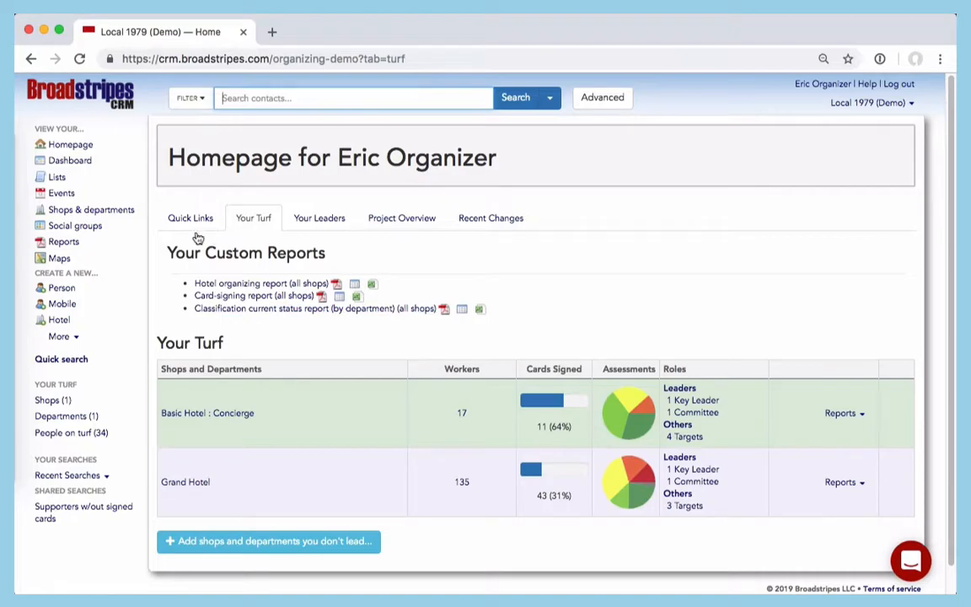
pyautogui.click(189, 217)
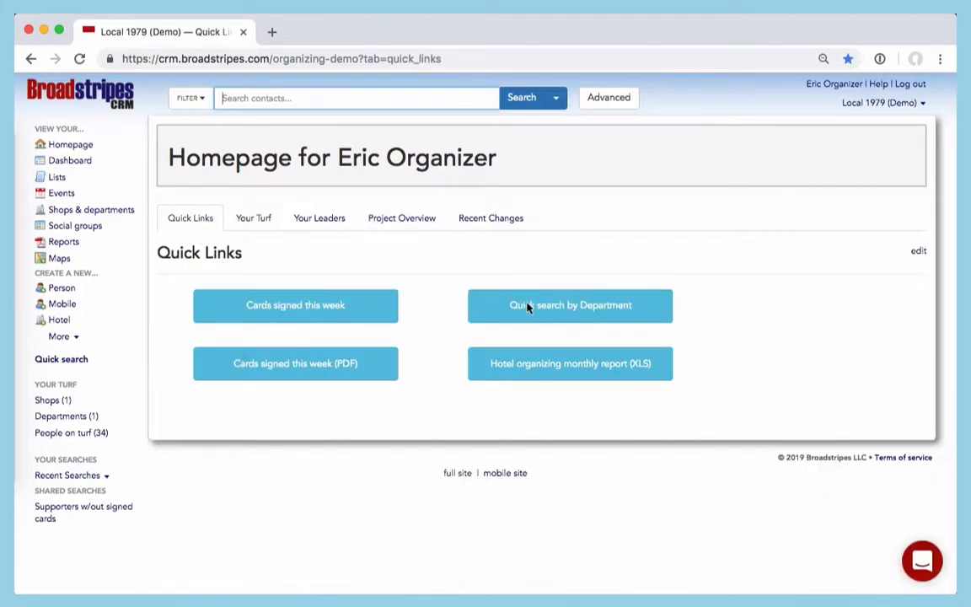
pyautogui.moveTo(401, 217)
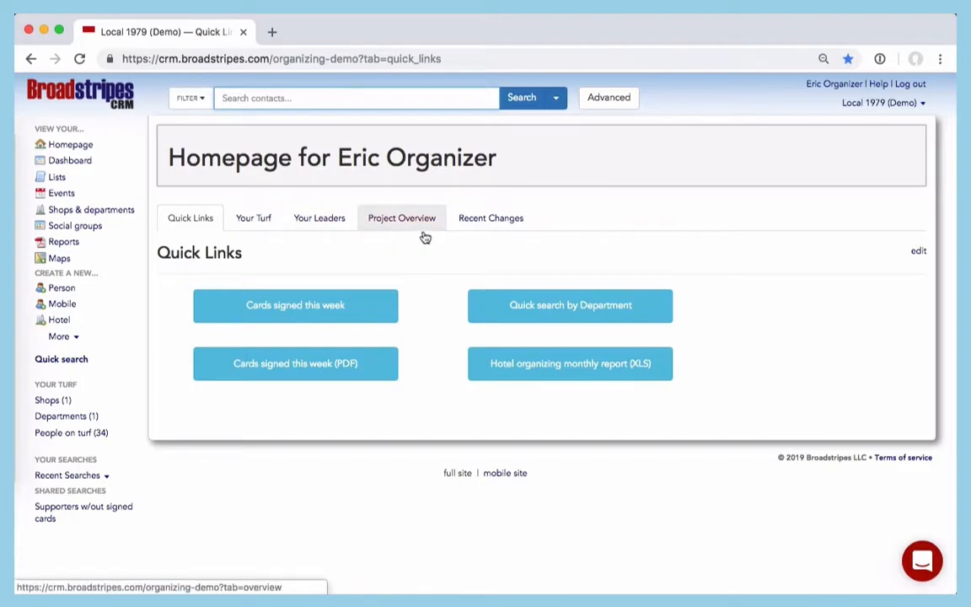
pyautogui.moveTo(490, 217)
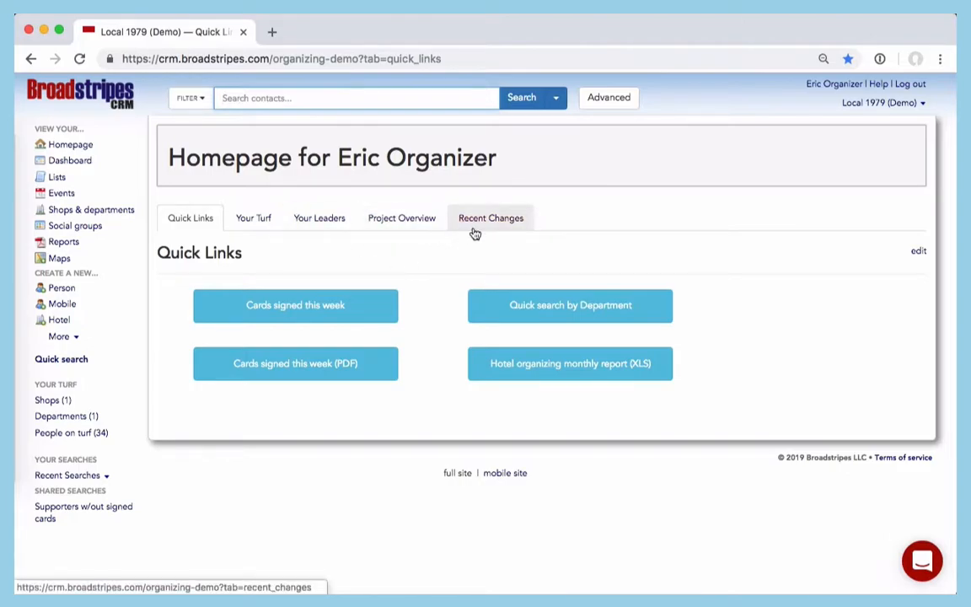
pyautogui.click(253, 218)
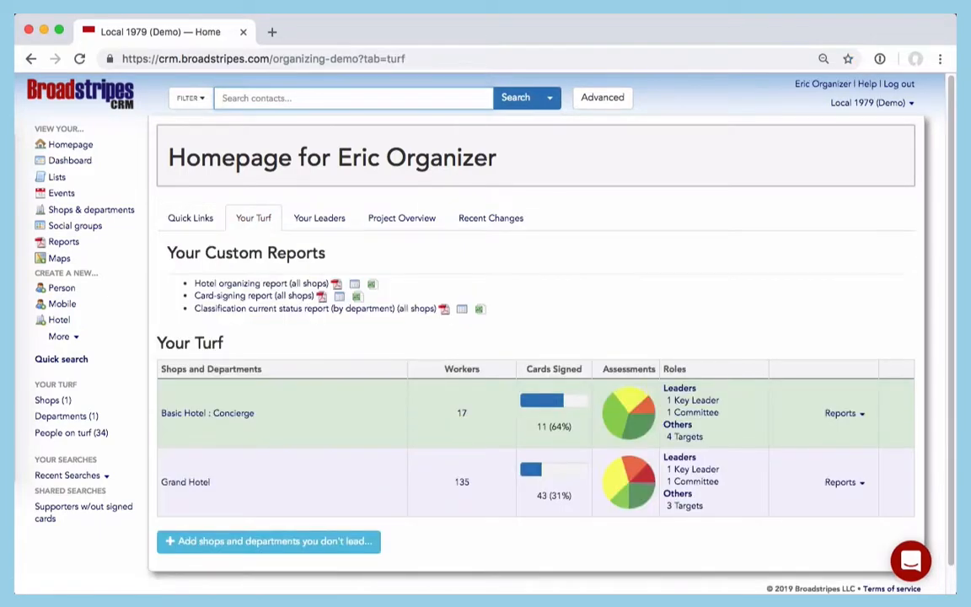
pyautogui.click(353, 97)
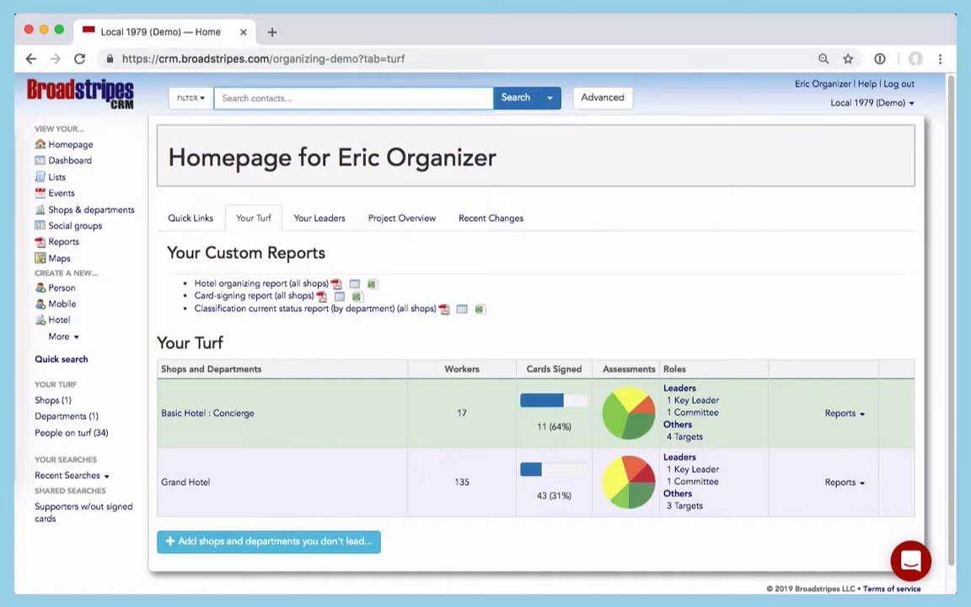
pyautogui.click(189, 217)
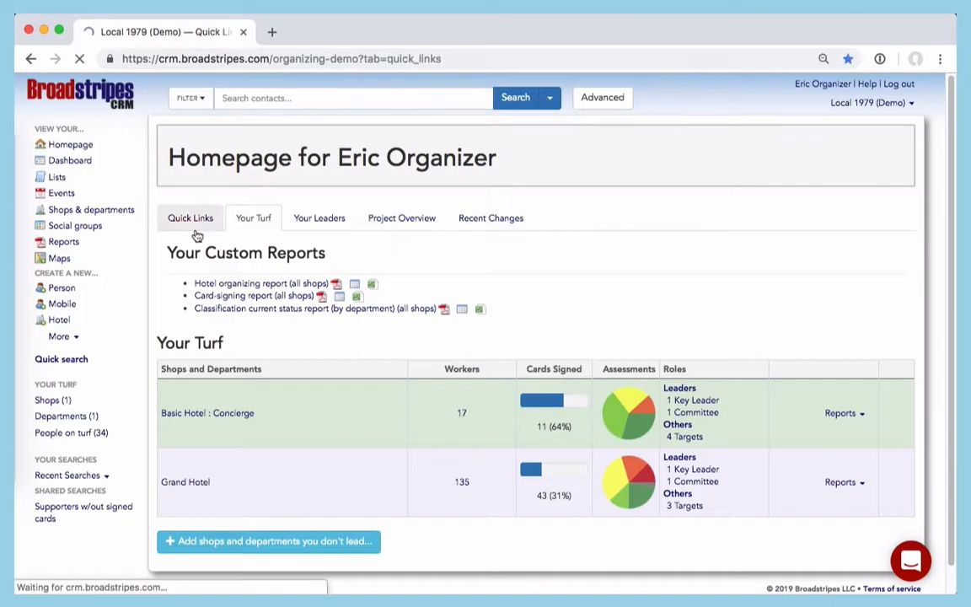
pyautogui.click(189, 218)
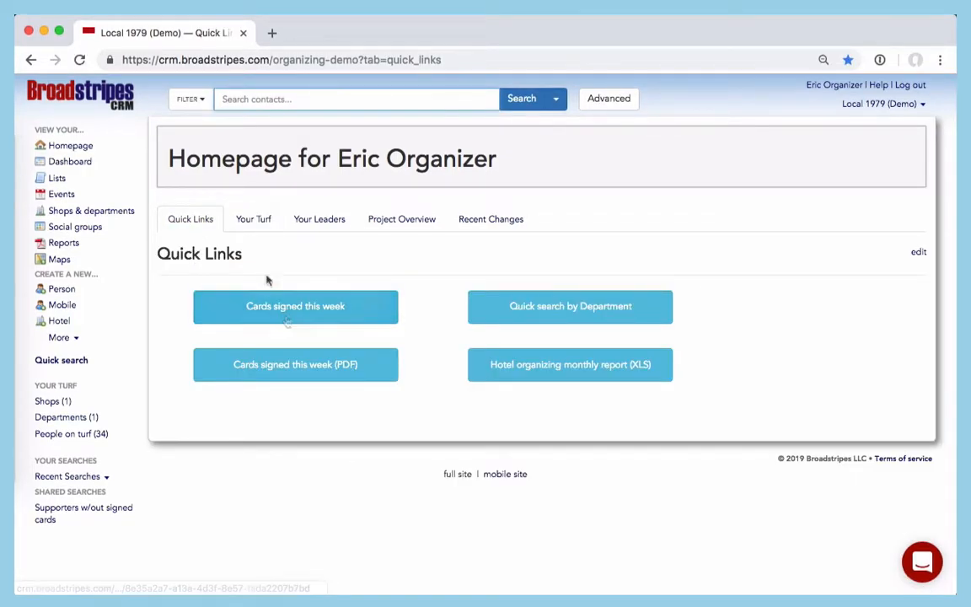
pyautogui.click(253, 219)
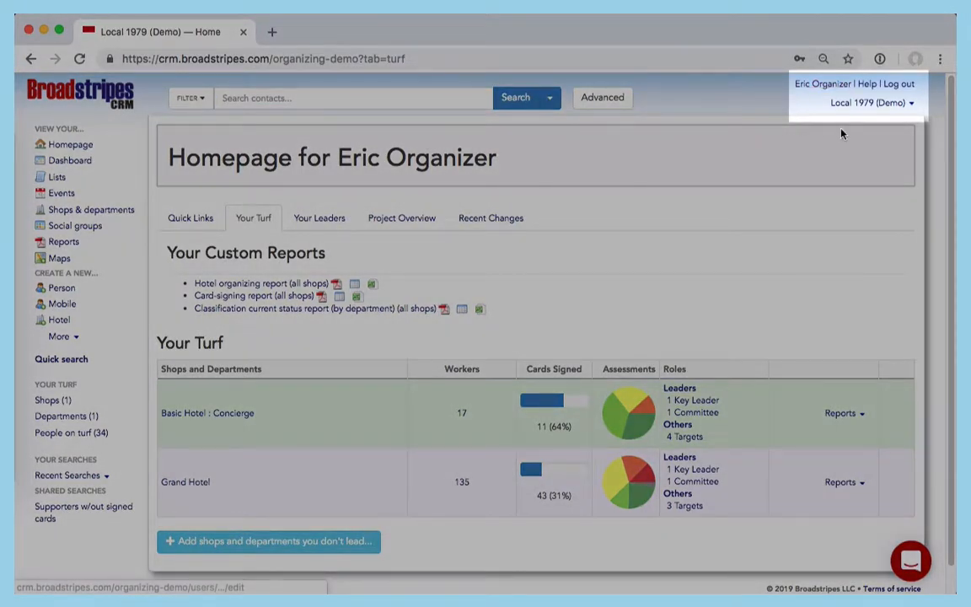
pyautogui.moveTo(869, 103)
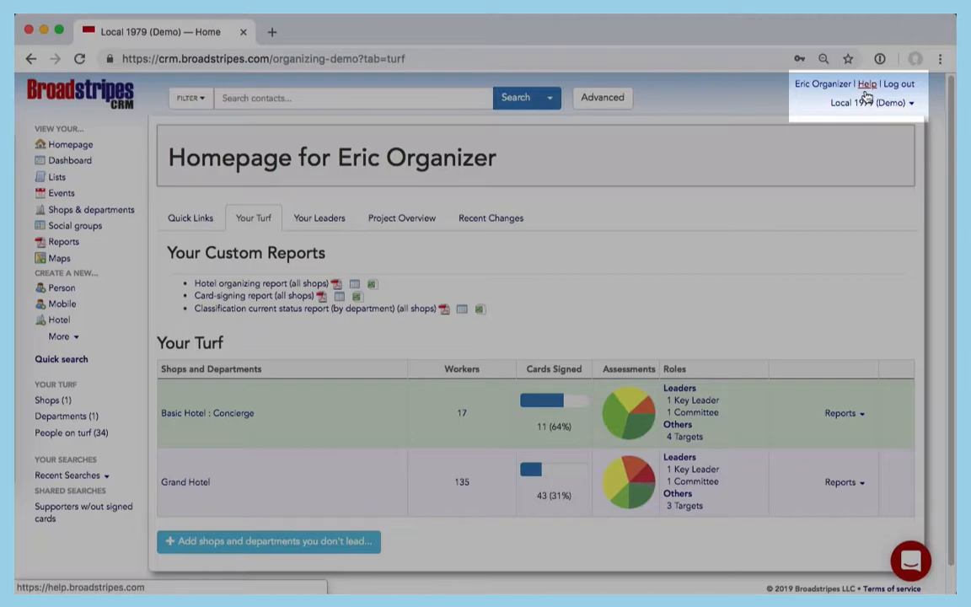
pyautogui.moveTo(898, 84)
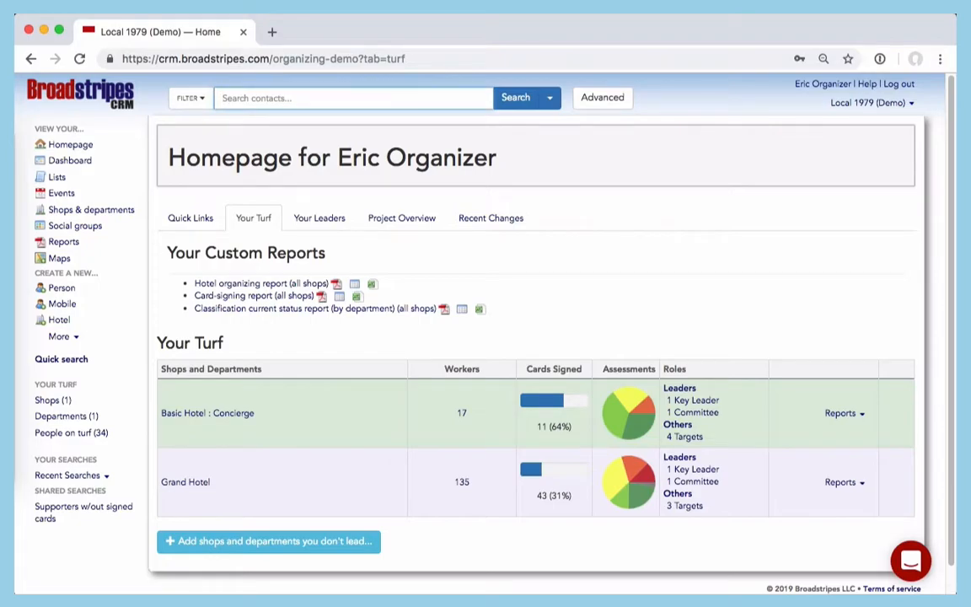
pyautogui.write('al')
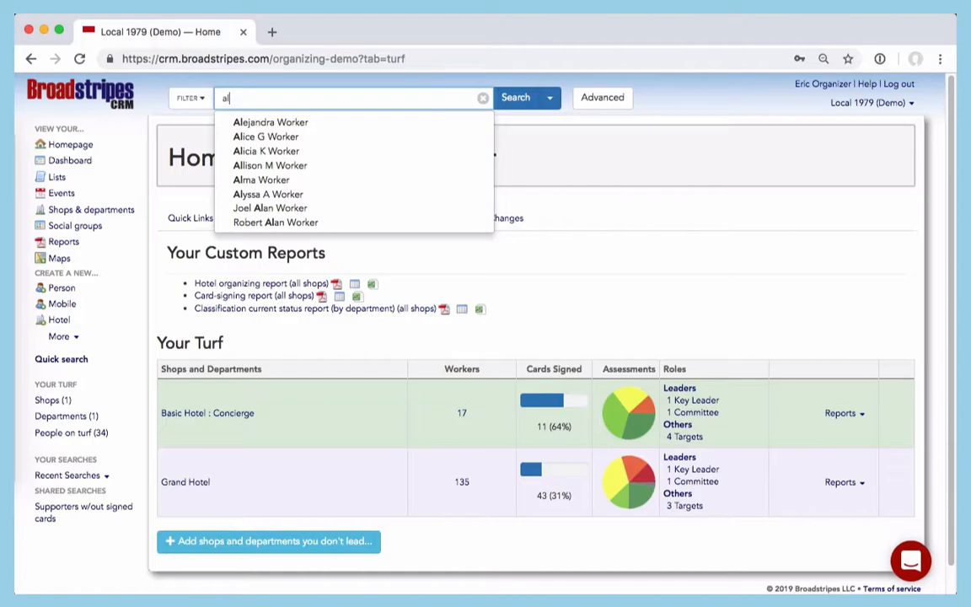
pyautogui.click(267, 152)
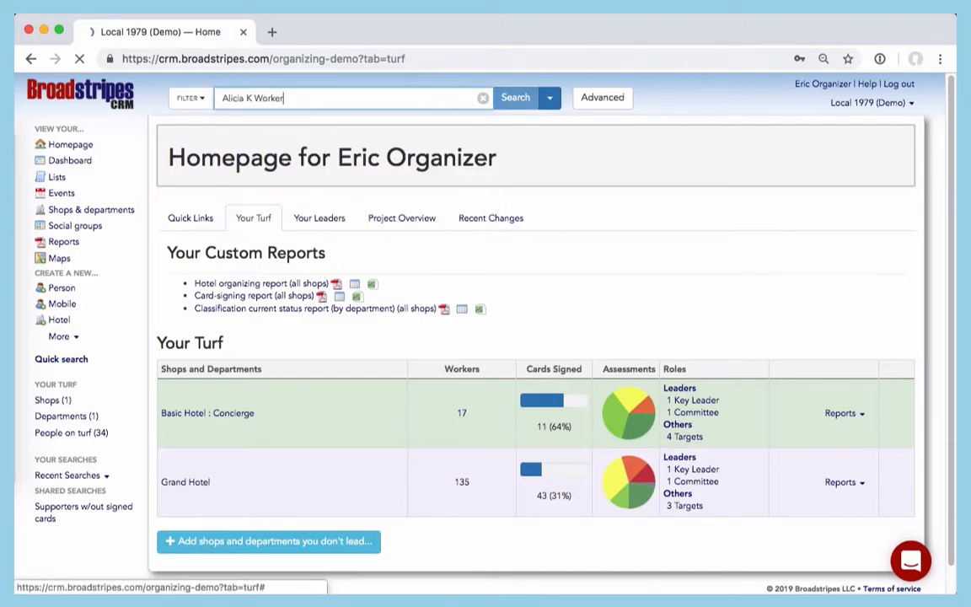
pyautogui.click(516, 96)
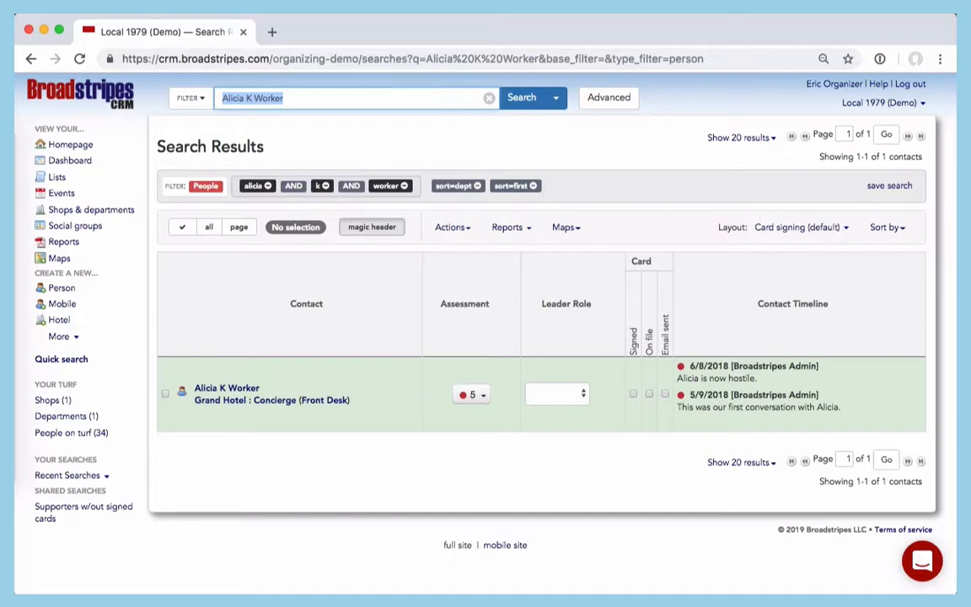
pyautogui.click(71, 145)
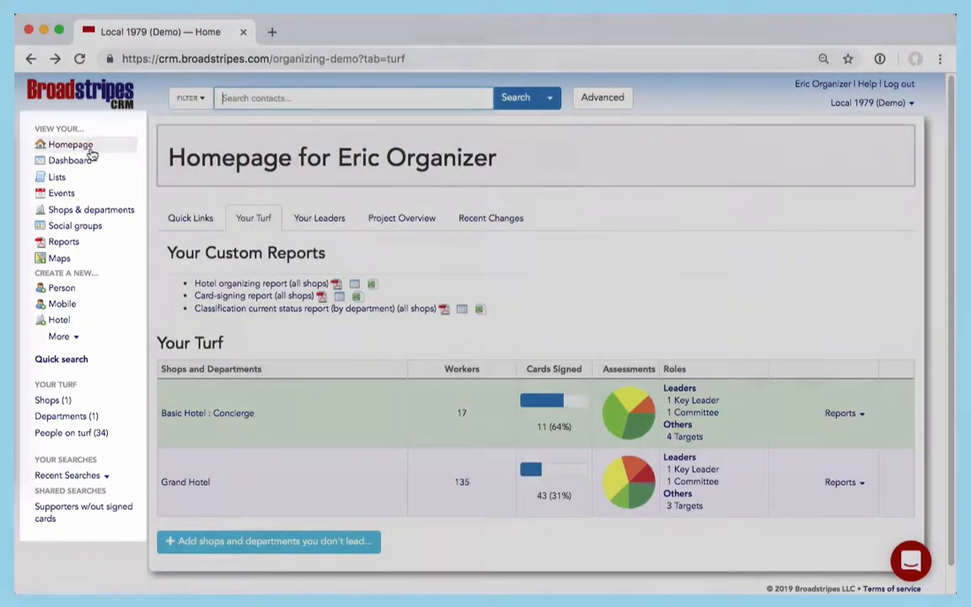
pyautogui.moveTo(71, 145)
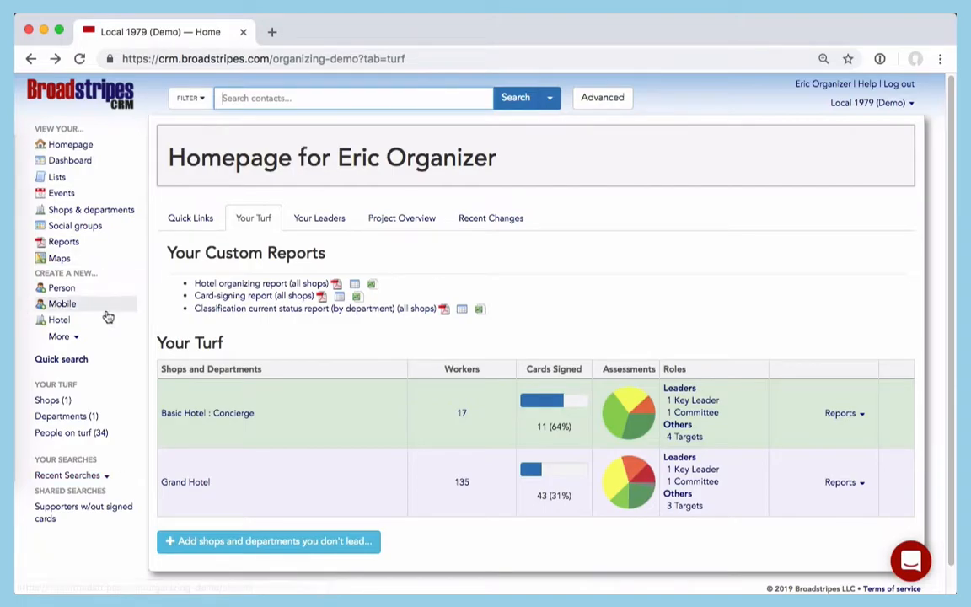
pyautogui.moveTo(60, 287)
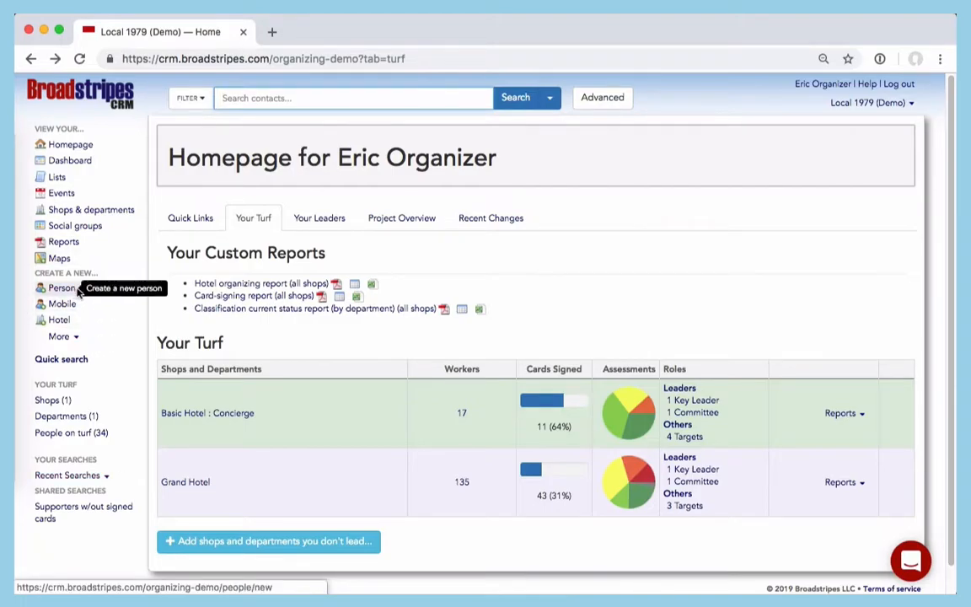
pyautogui.moveTo(57, 321)
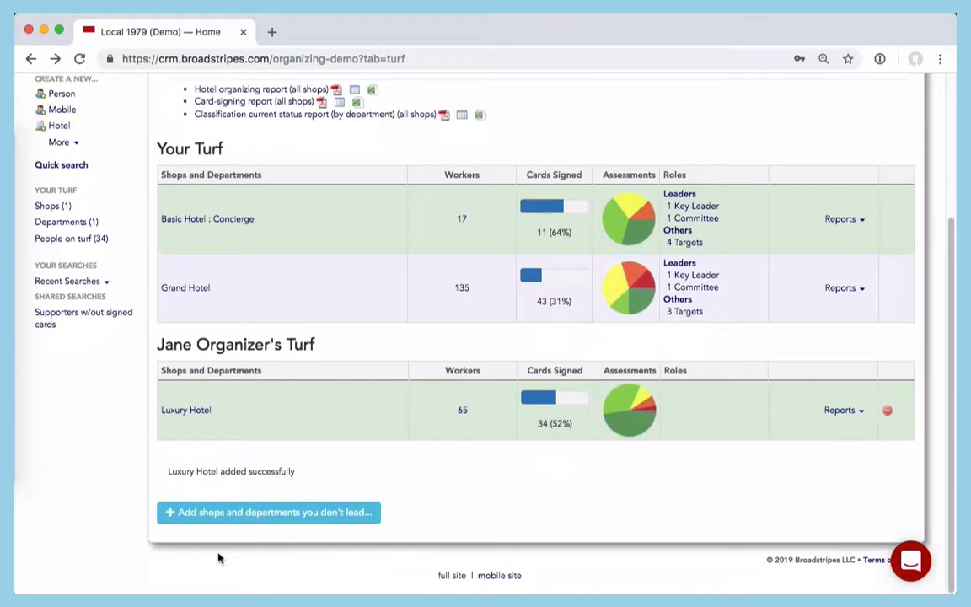
# - List the 17 contacts who work at Basic Hotel : Concierge from the Your Turf table
pyautogui.scroll(3)
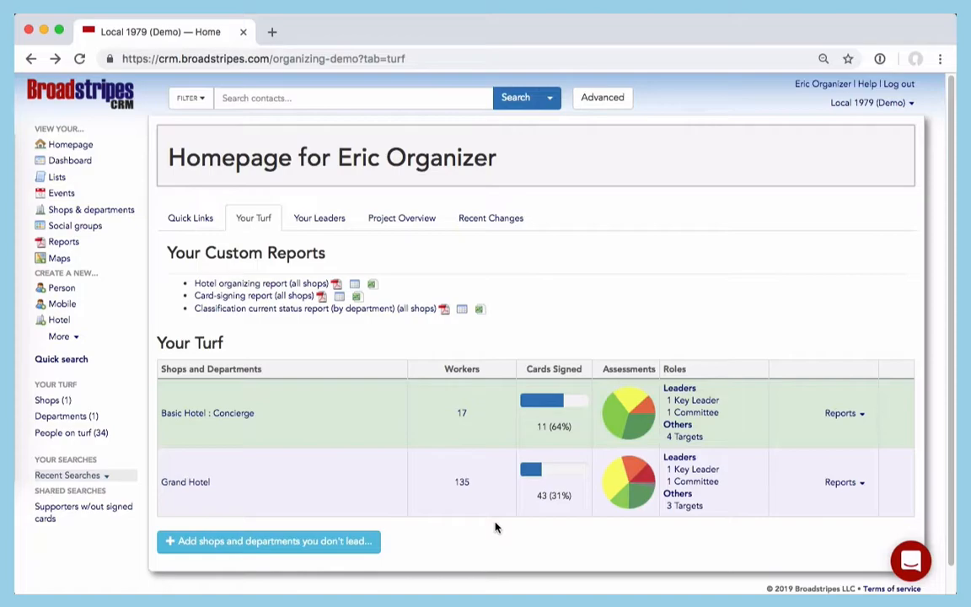
pyautogui.moveTo(244, 499)
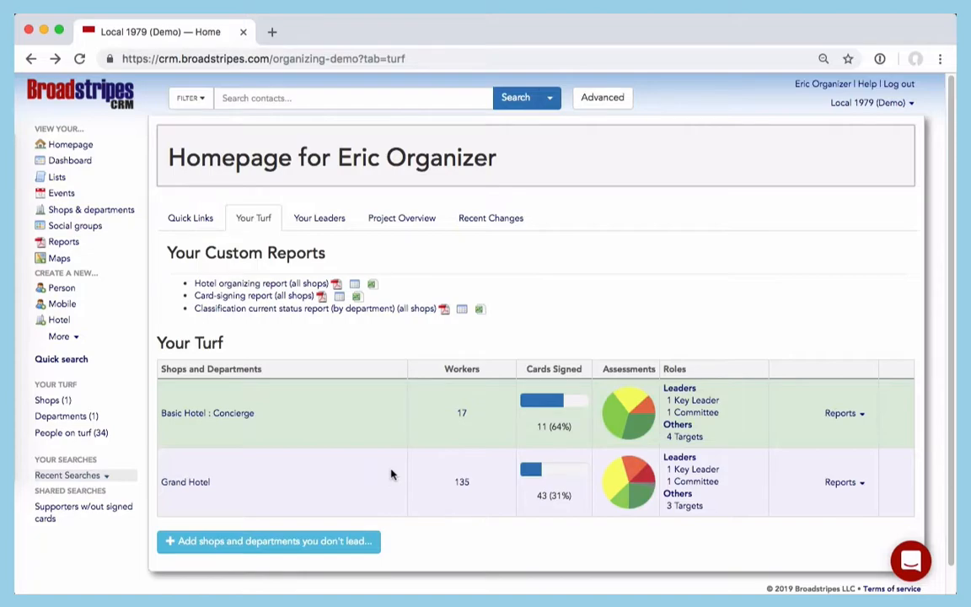
pyautogui.moveTo(581, 434)
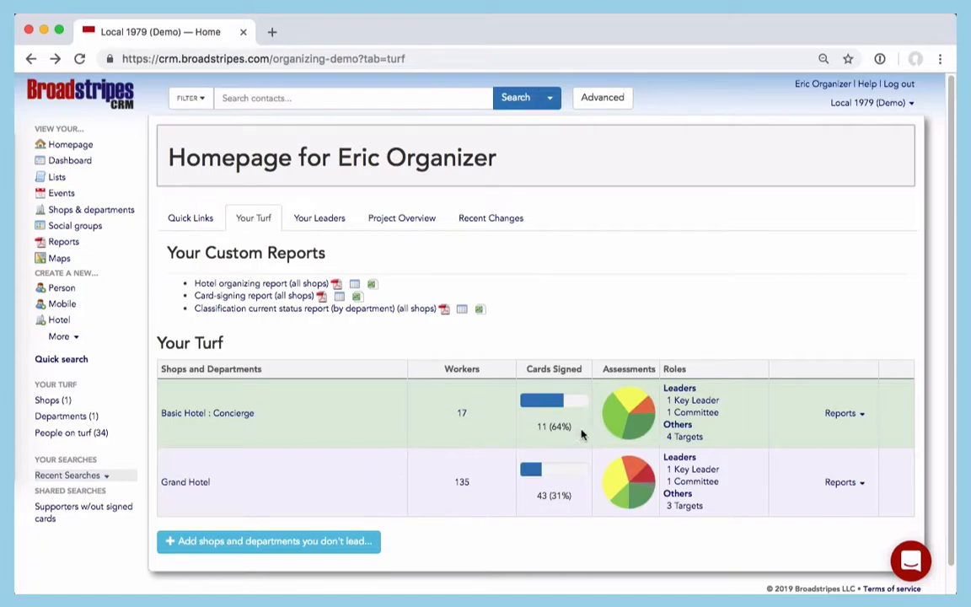
pyautogui.moveTo(658, 436)
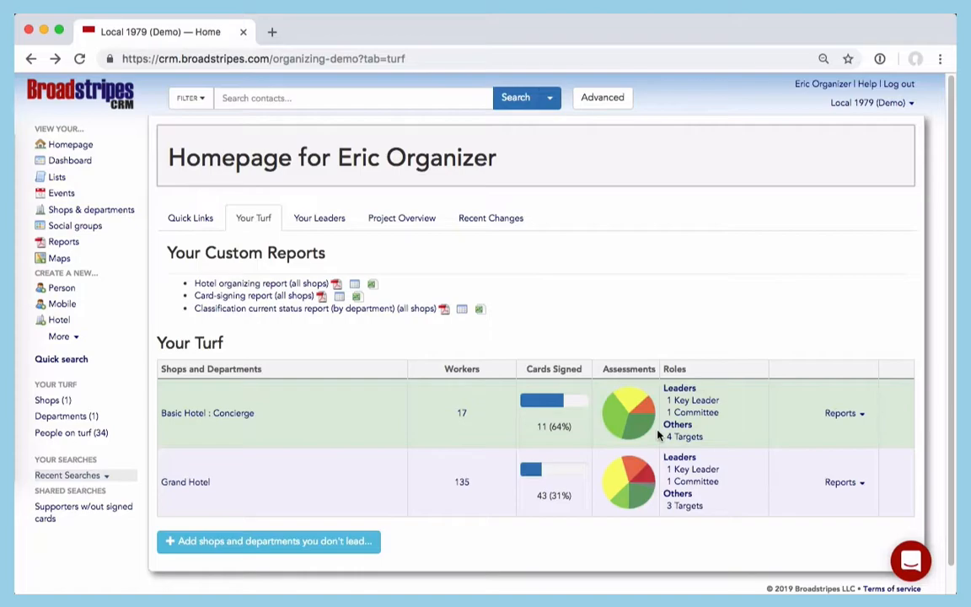
pyautogui.click(207, 411)
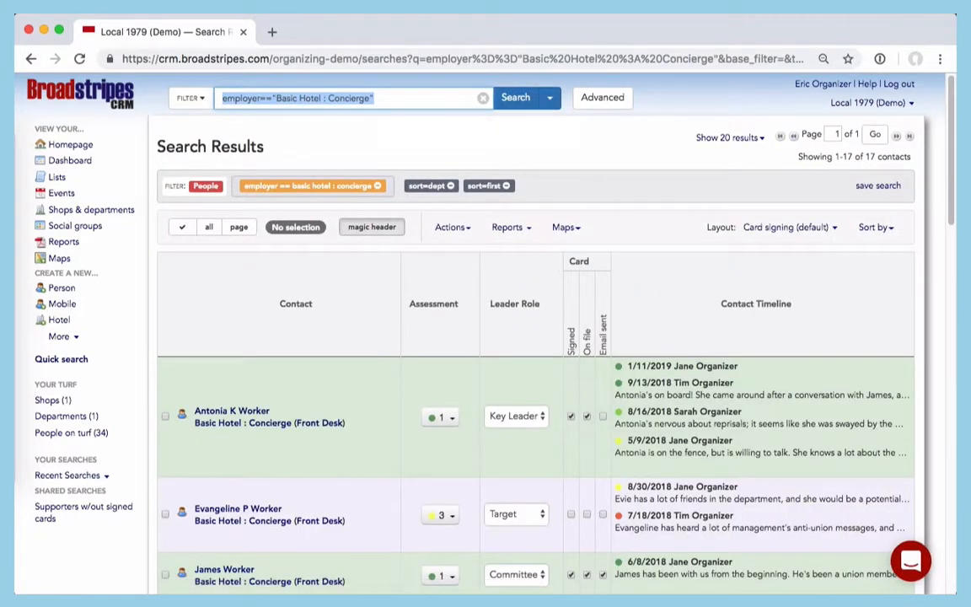
# - Sort the Basic Hotel : Concierge contact results by assessment
pyautogui.scroll(-3)
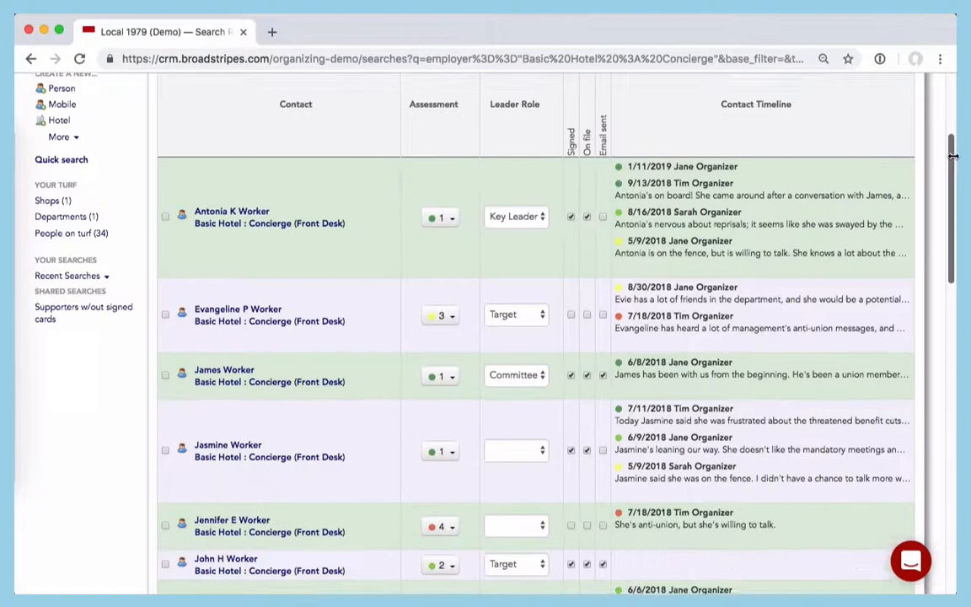
pyautogui.scroll(3)
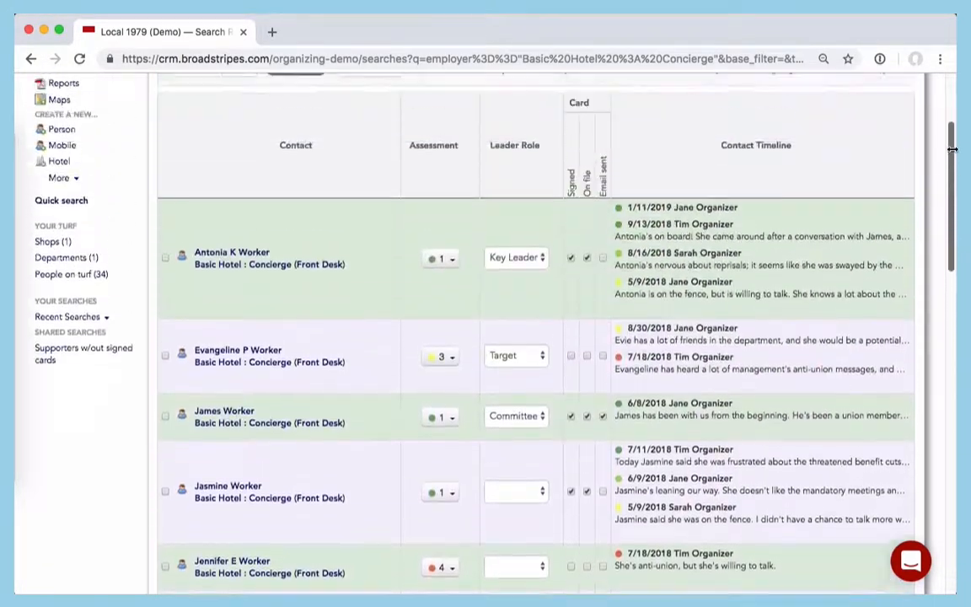
pyautogui.scroll(3)
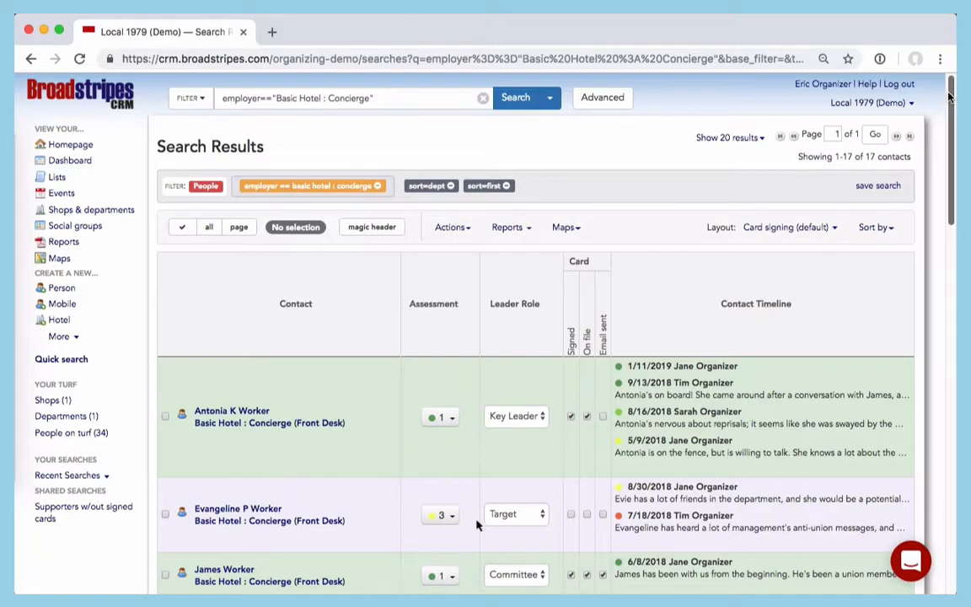
pyautogui.moveTo(839, 303)
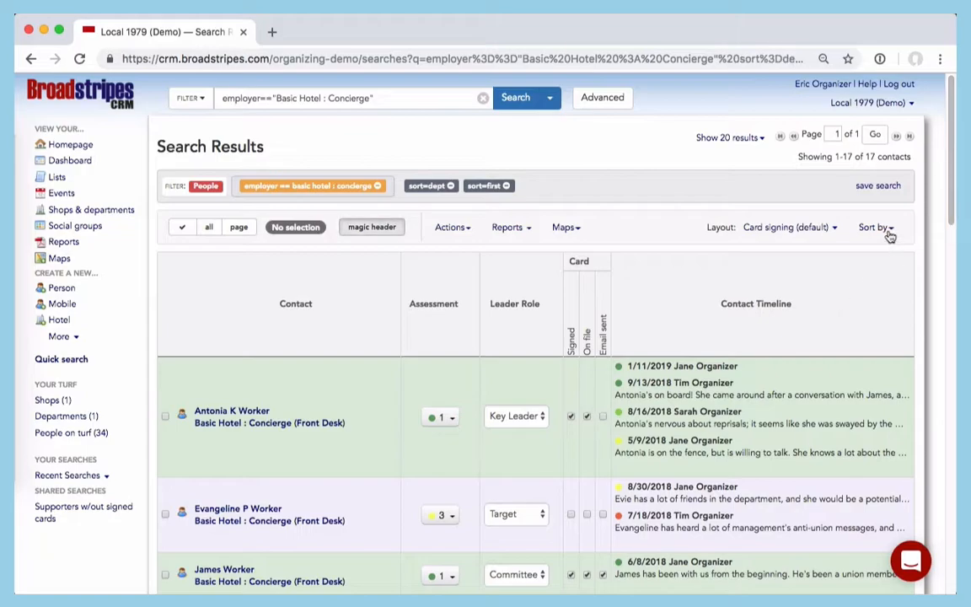
pyautogui.click(874, 226)
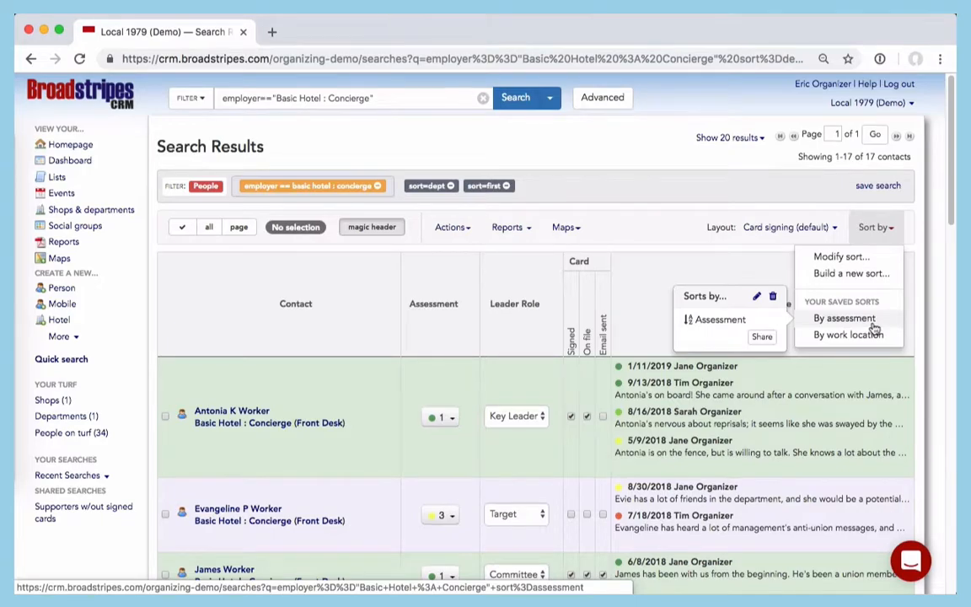
pyautogui.click(842, 317)
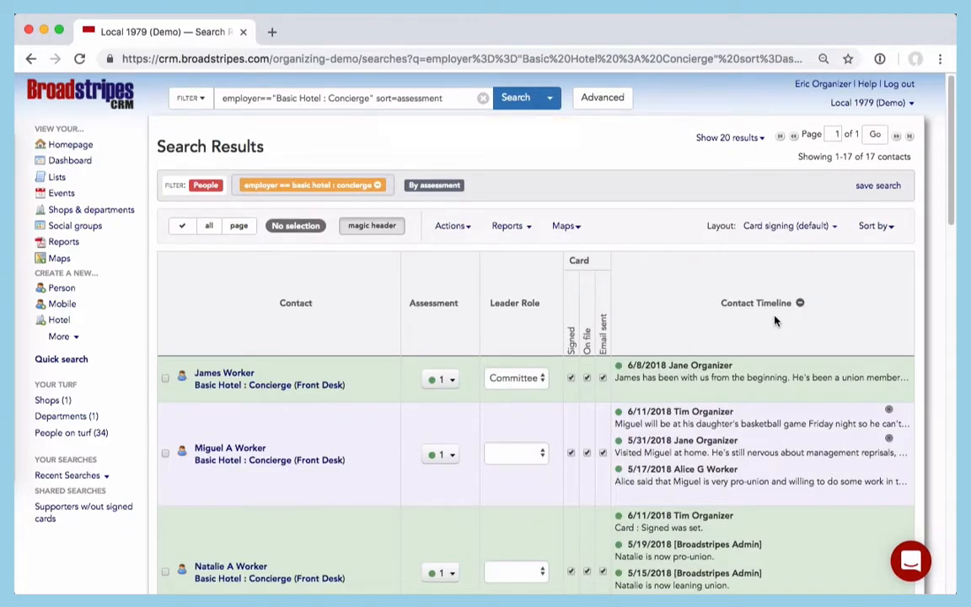
pyautogui.moveTo(699, 322)
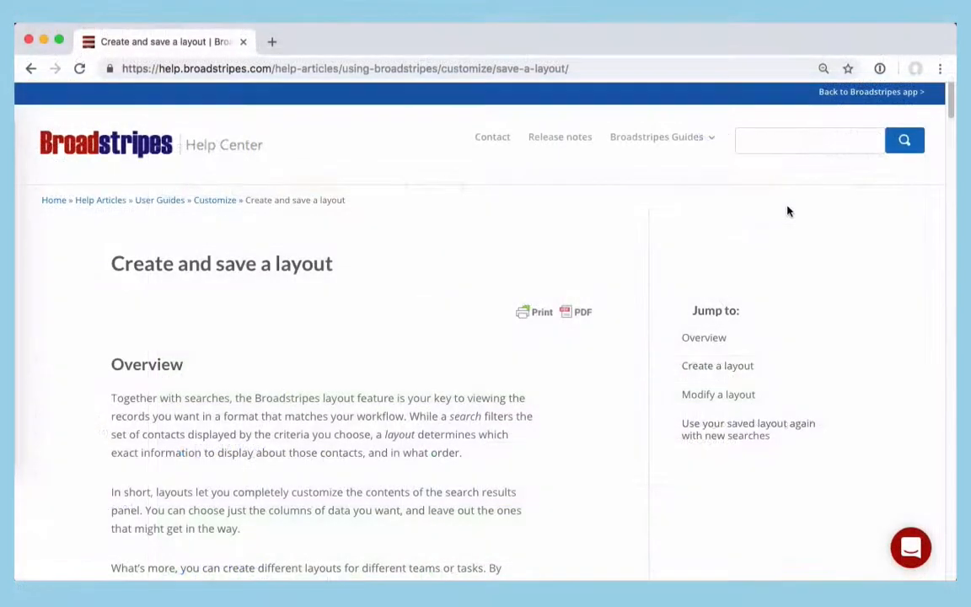
pyautogui.scroll(-3)
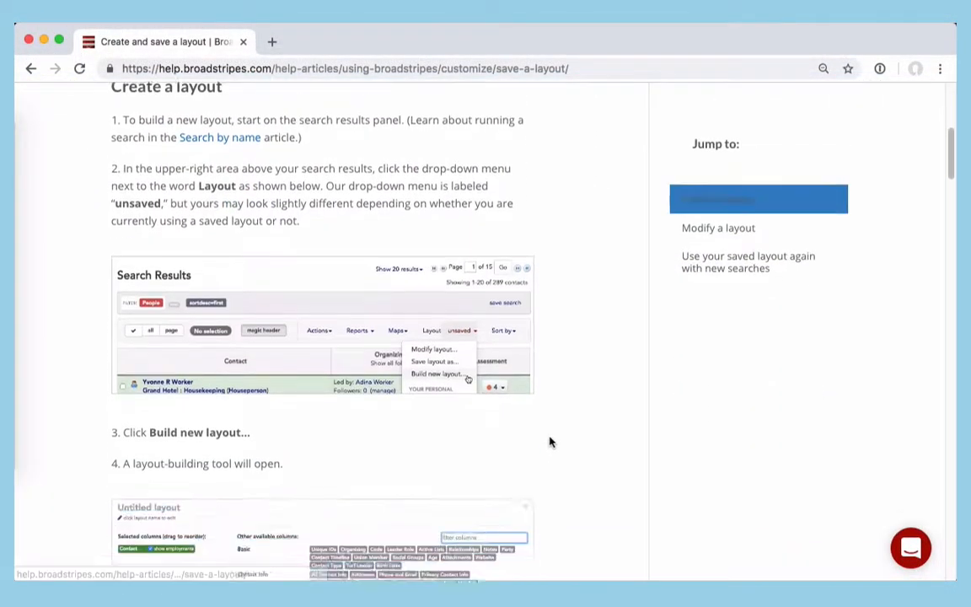
pyautogui.scroll(-3)
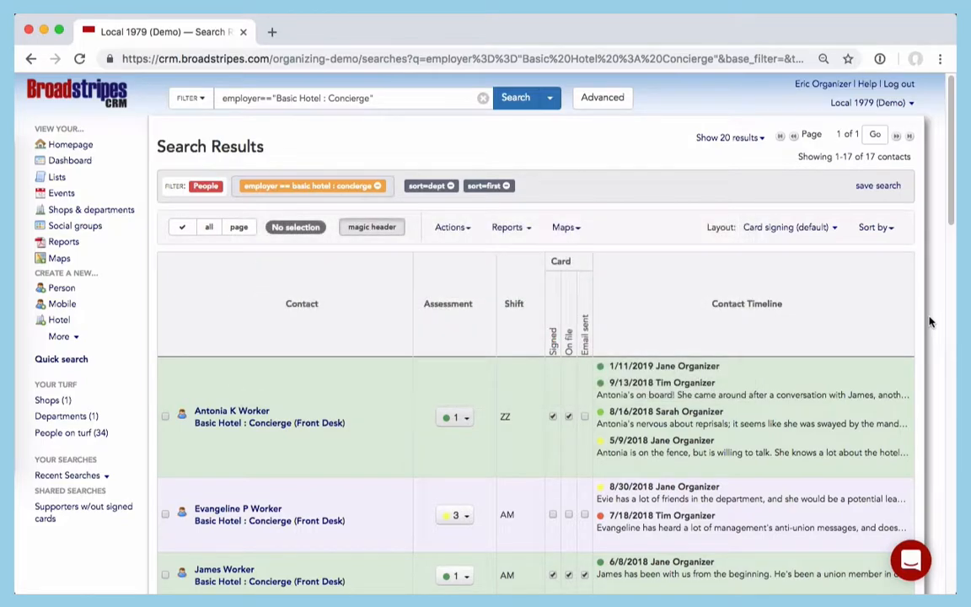
pyautogui.moveTo(835, 364)
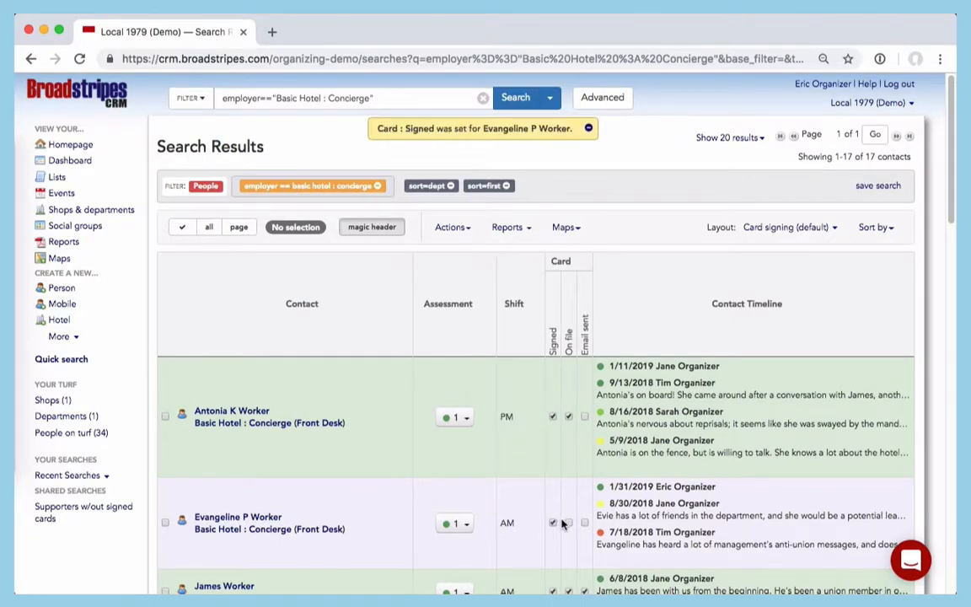
# - Mark the second contact's card as emailed in the results row
pyautogui.click(583, 523)
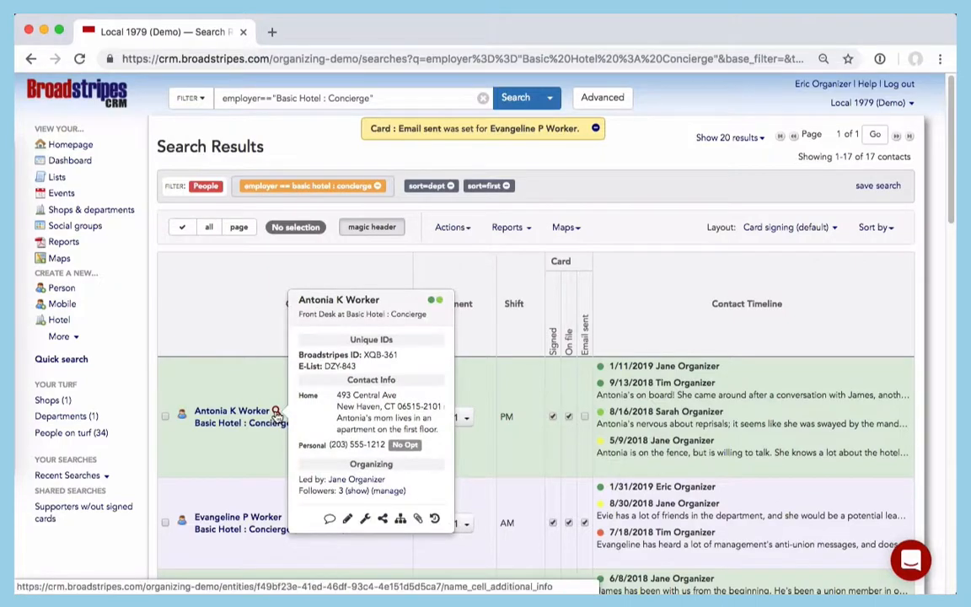
pyautogui.moveTo(421, 479)
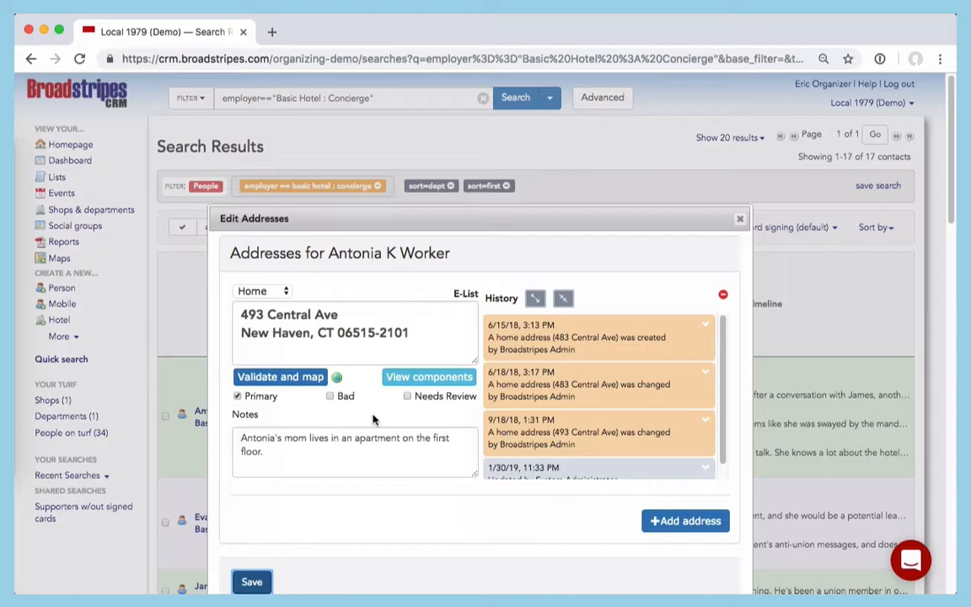
pyautogui.click(738, 219)
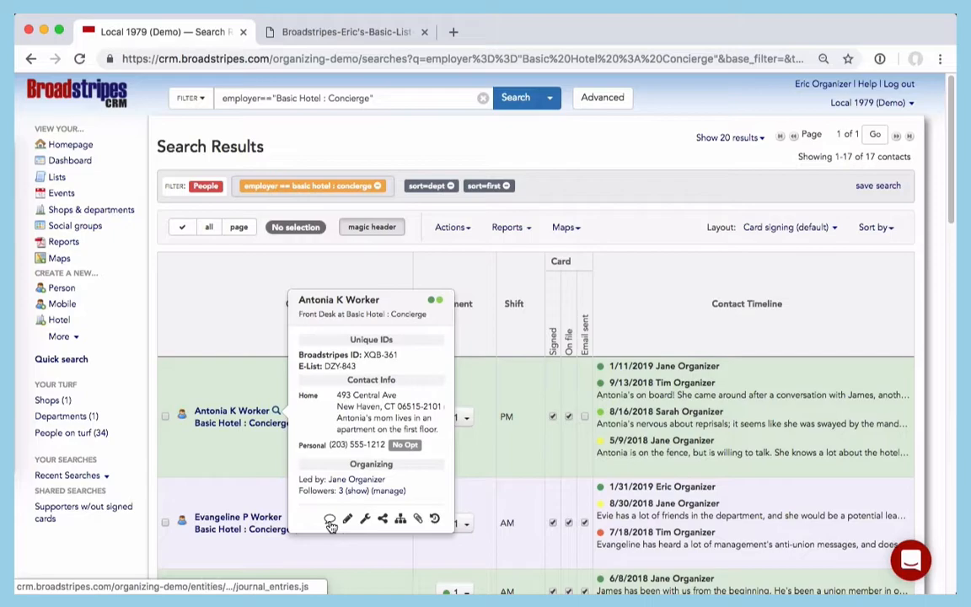
# - Preview Antonia K Worker's addresses from the contact popup, then dismiss it
pyautogui.click(329, 519)
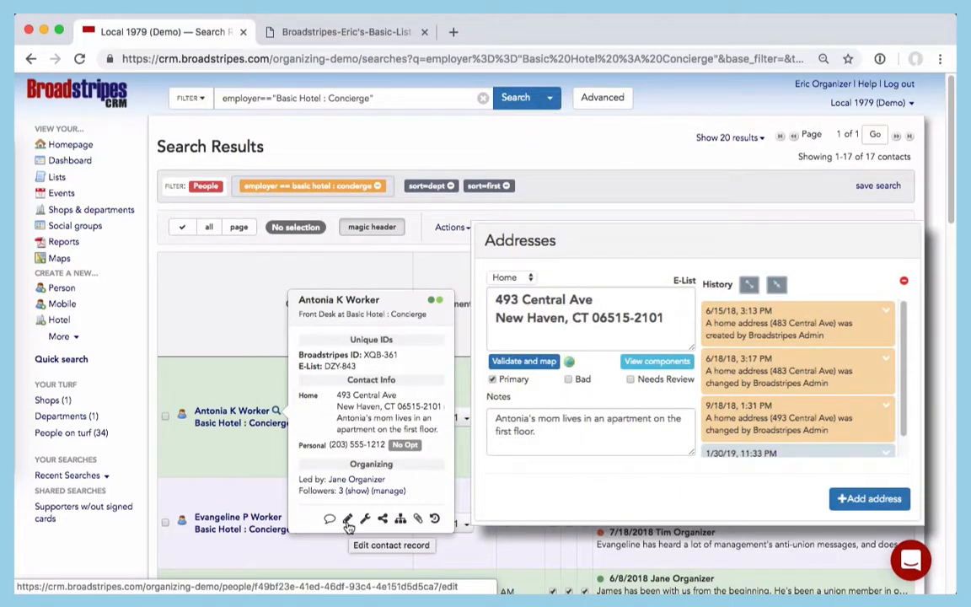
pyautogui.click(363, 519)
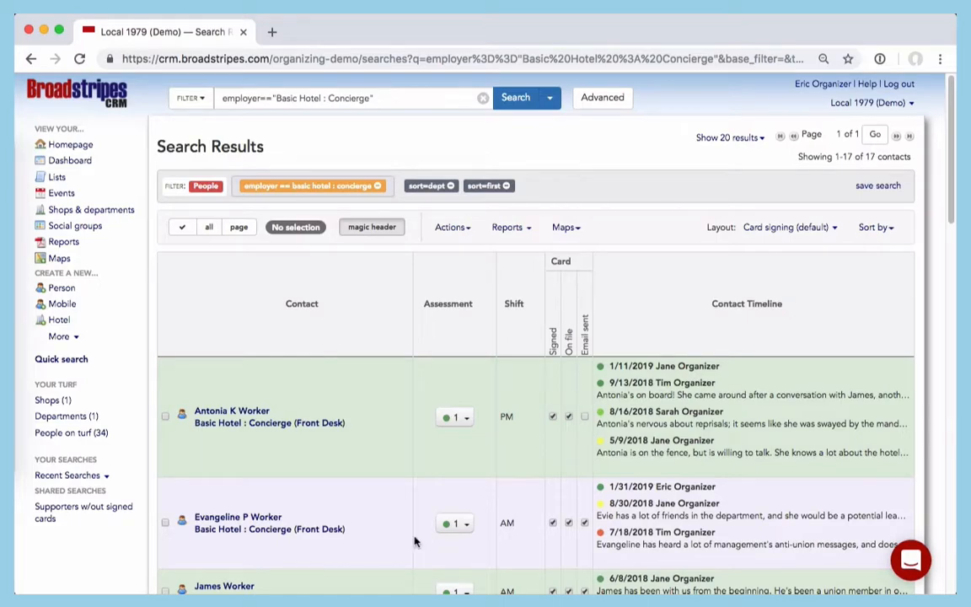
pyautogui.moveTo(345, 468)
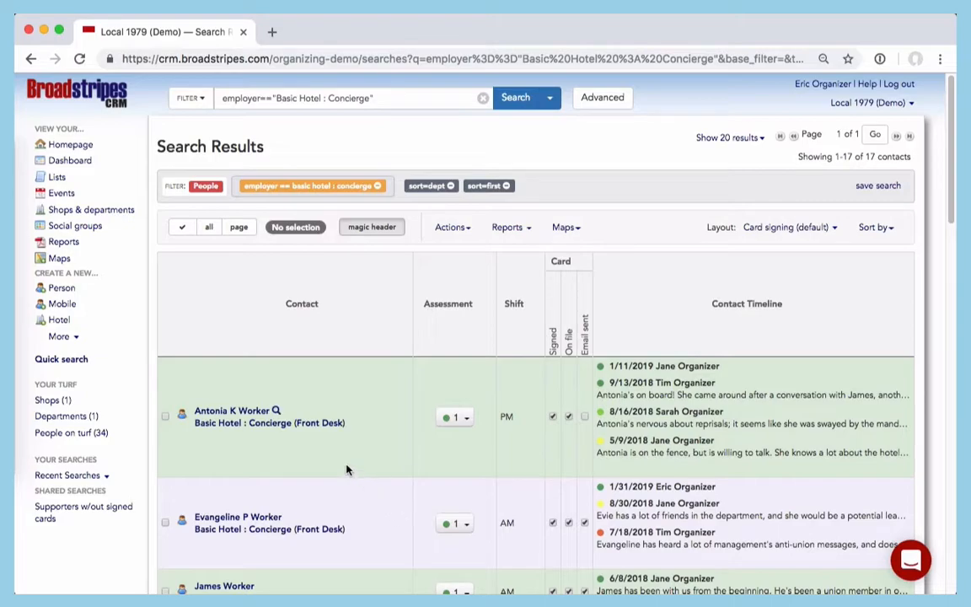
# - Select all 17 concierge contacts and generate a Basic List (PDF) report of them
pyautogui.click(165, 522)
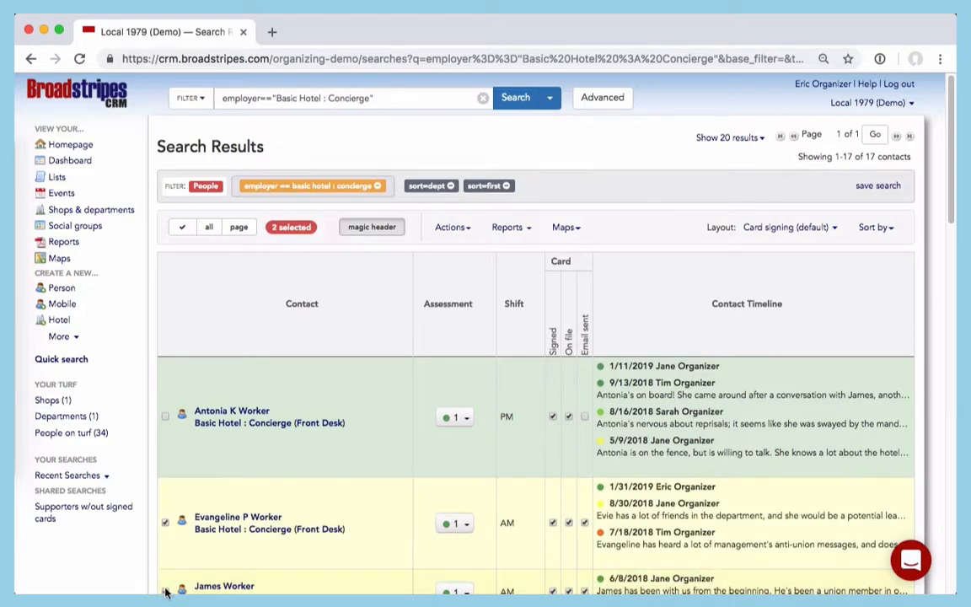
pyautogui.click(209, 225)
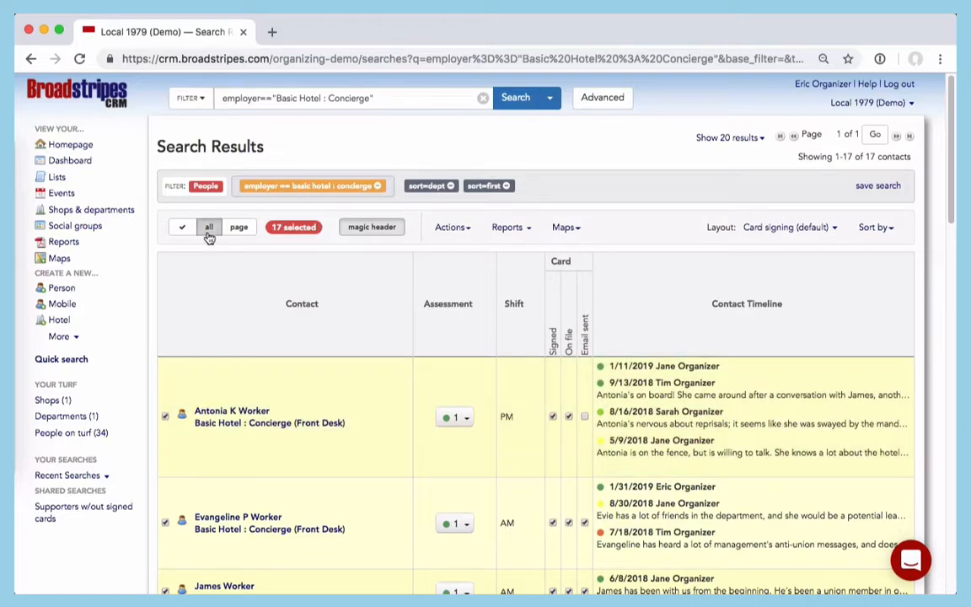
pyautogui.moveTo(209, 243)
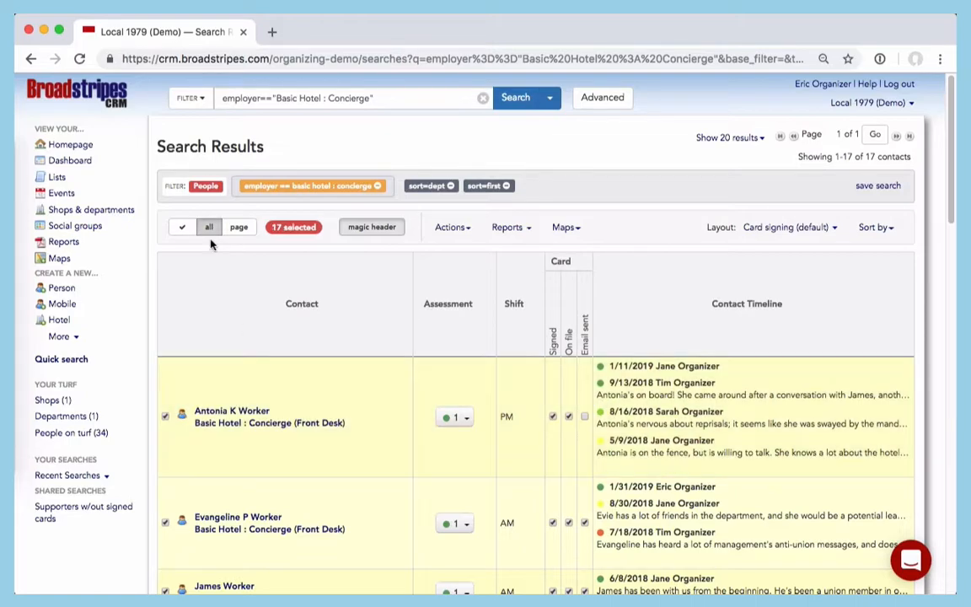
pyautogui.click(509, 226)
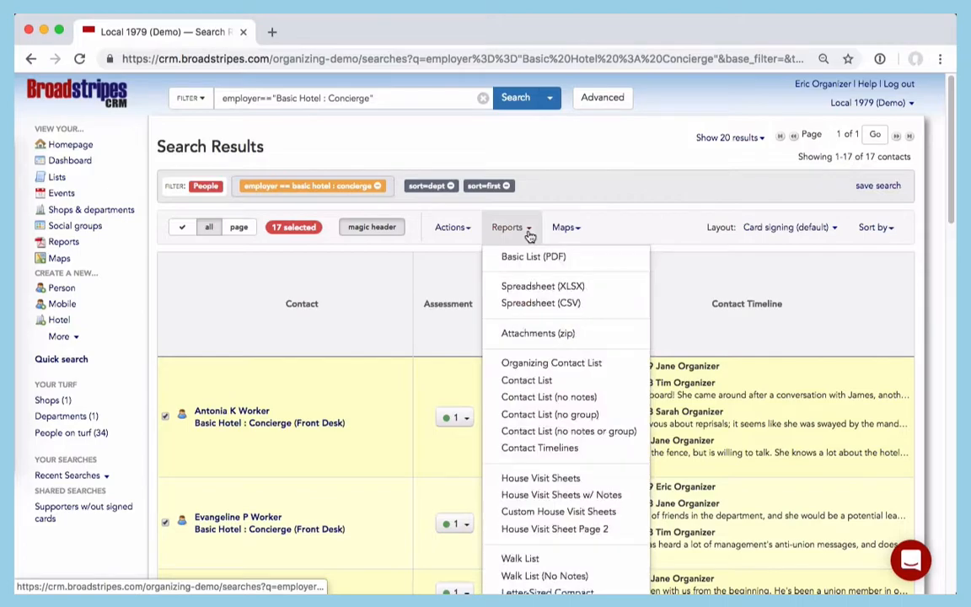
pyautogui.moveTo(596, 266)
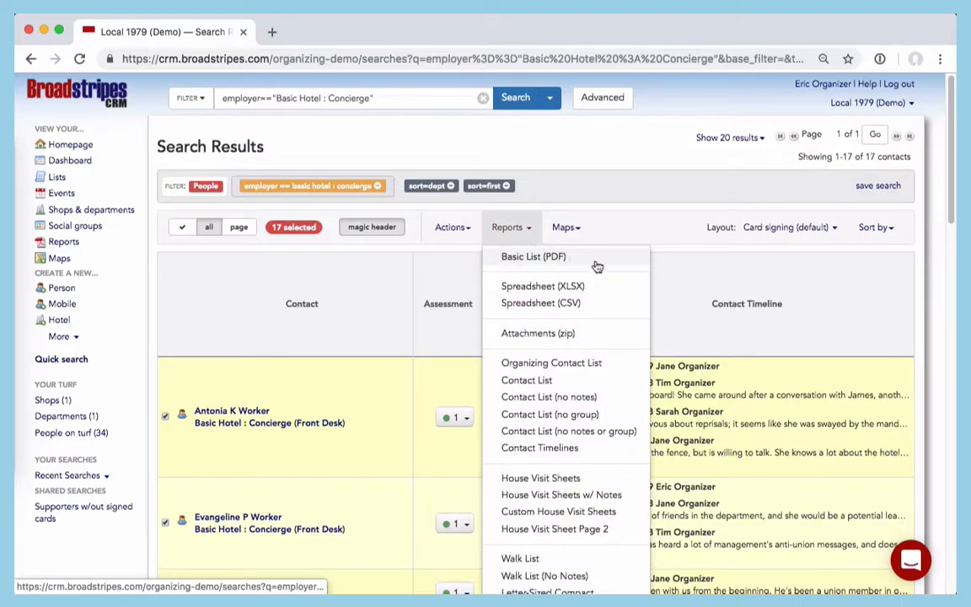
pyautogui.moveTo(613, 290)
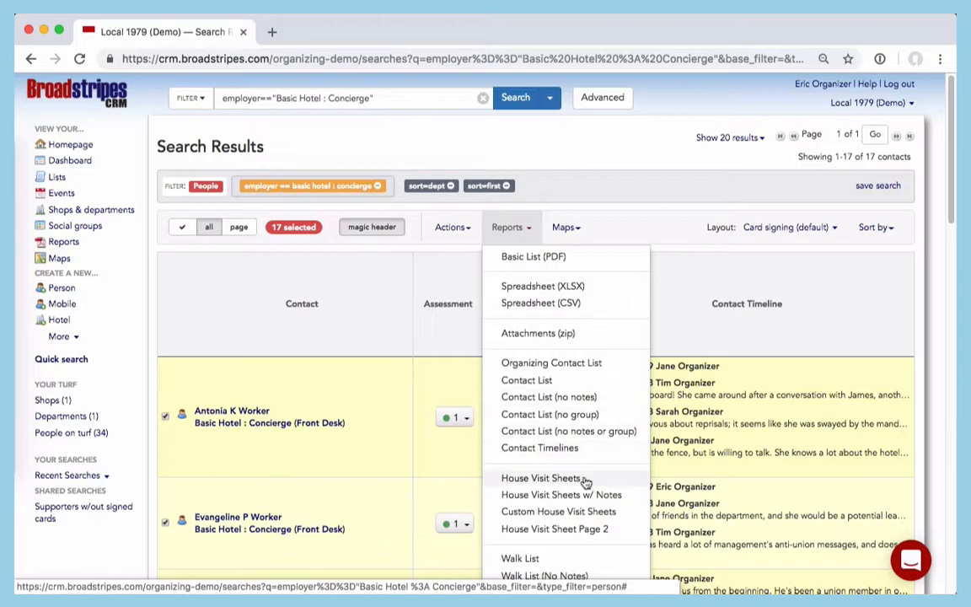
pyautogui.moveTo(582, 273)
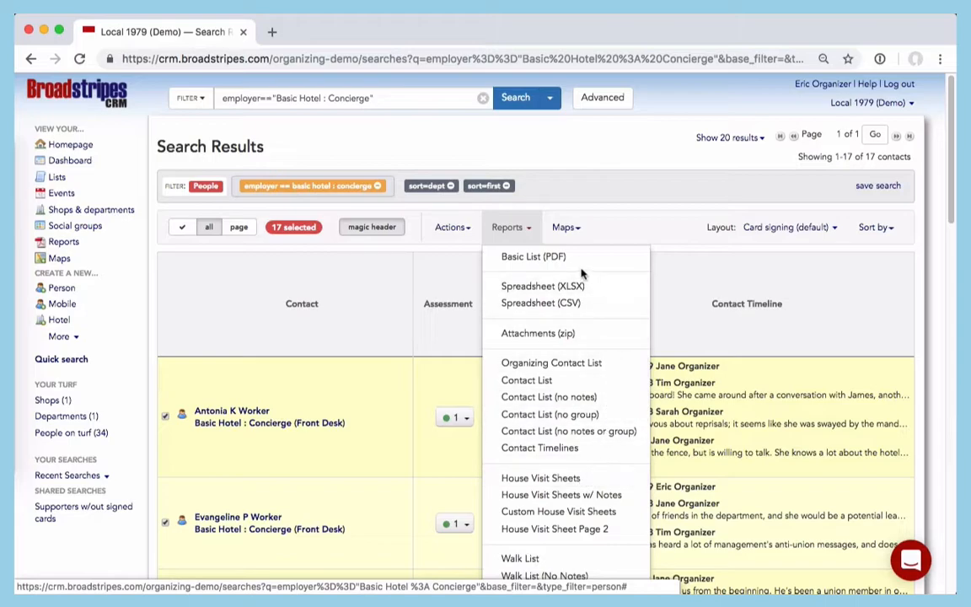
pyautogui.click(532, 256)
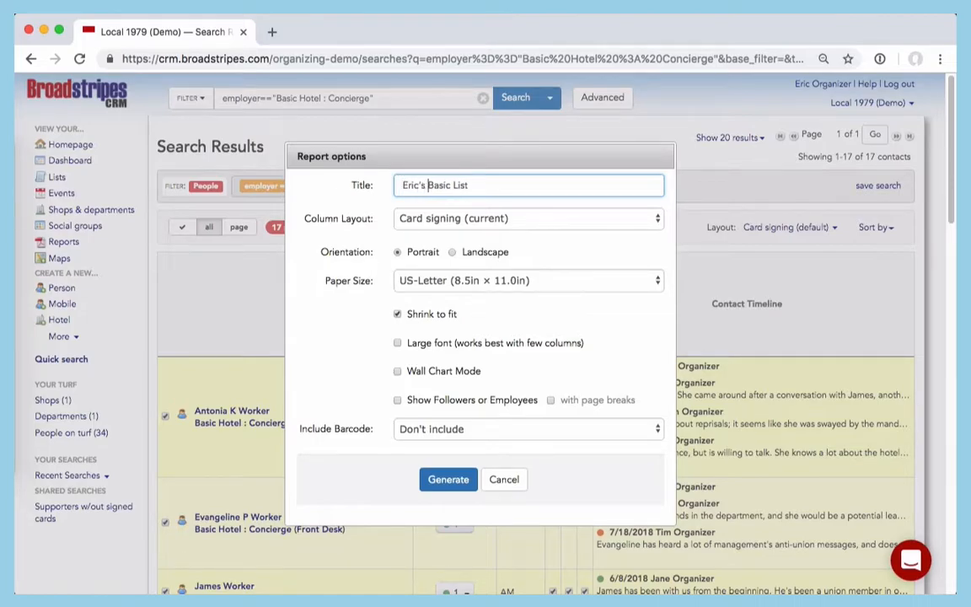
pyautogui.click(448, 478)
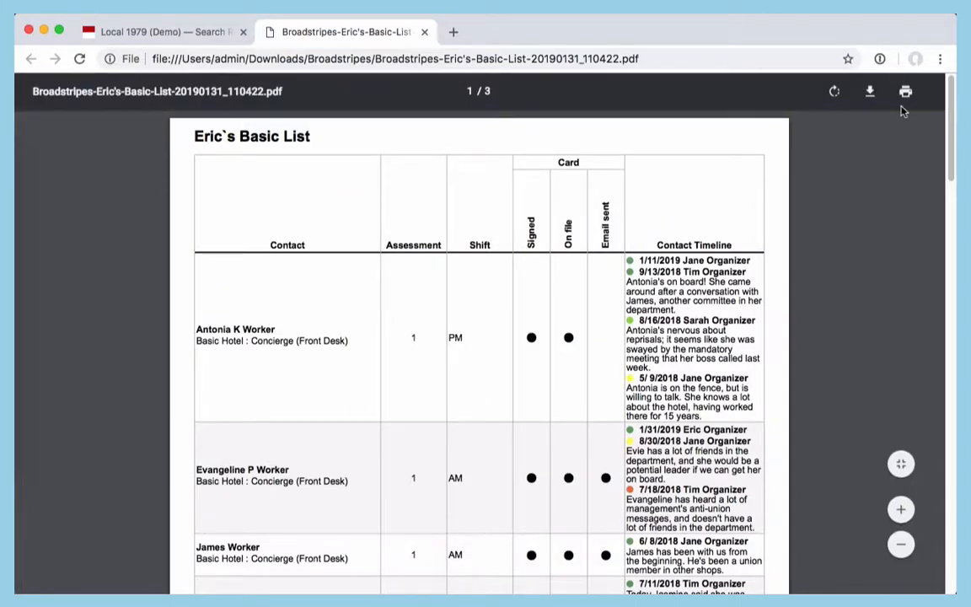
# - View the 3-page list report's print options, cancel printing and close the PDF
pyautogui.click(905, 91)
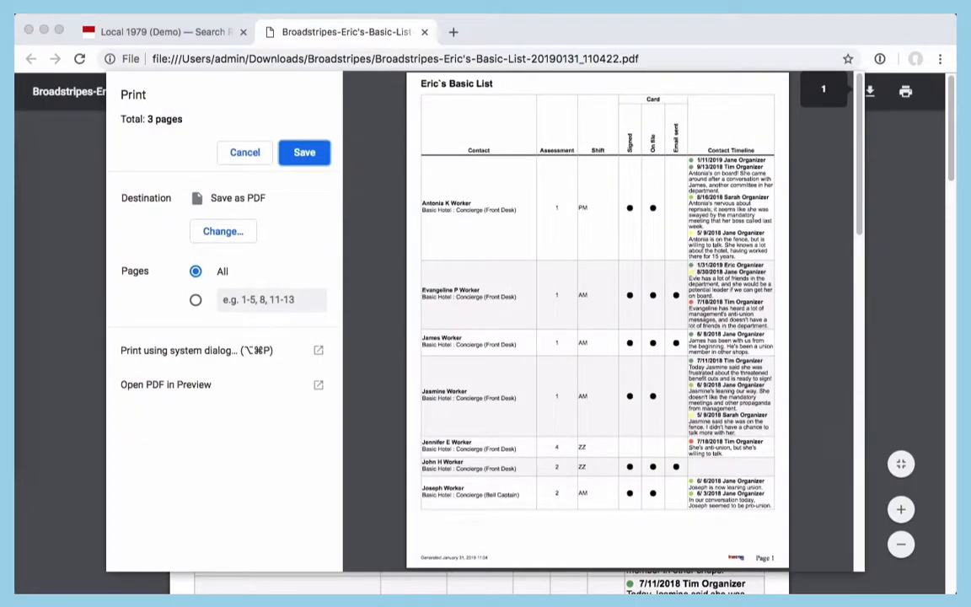
pyautogui.click(244, 152)
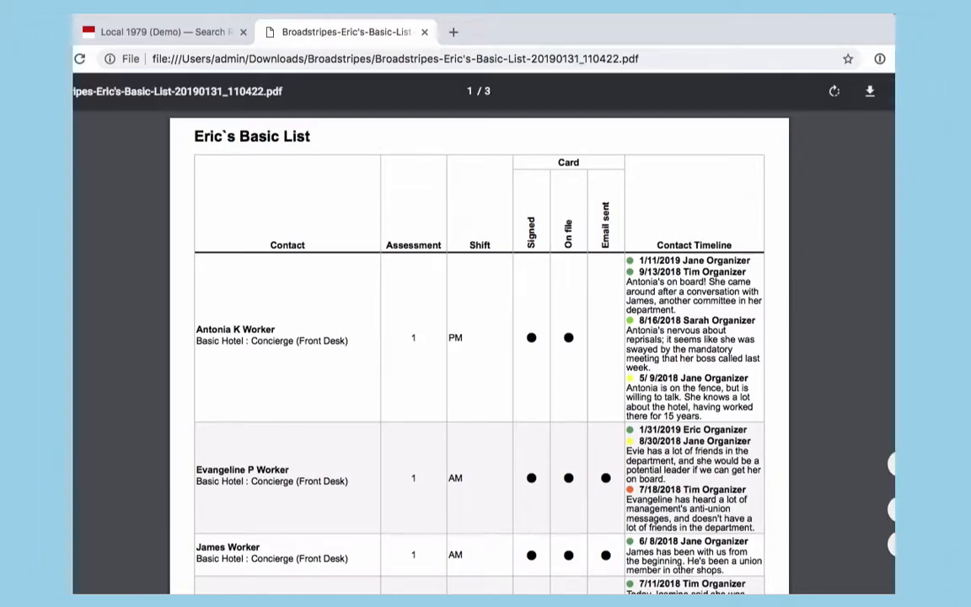
pyautogui.click(160, 30)
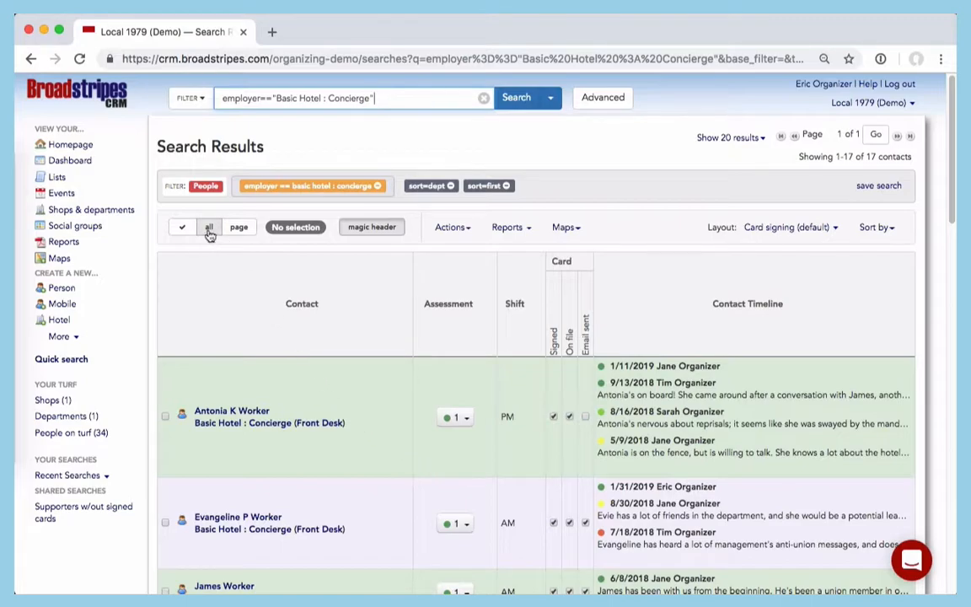
# - Map all contacts showing Connecticut state senate districts instead of Day 3 Card Blitz turf
pyautogui.click(562, 226)
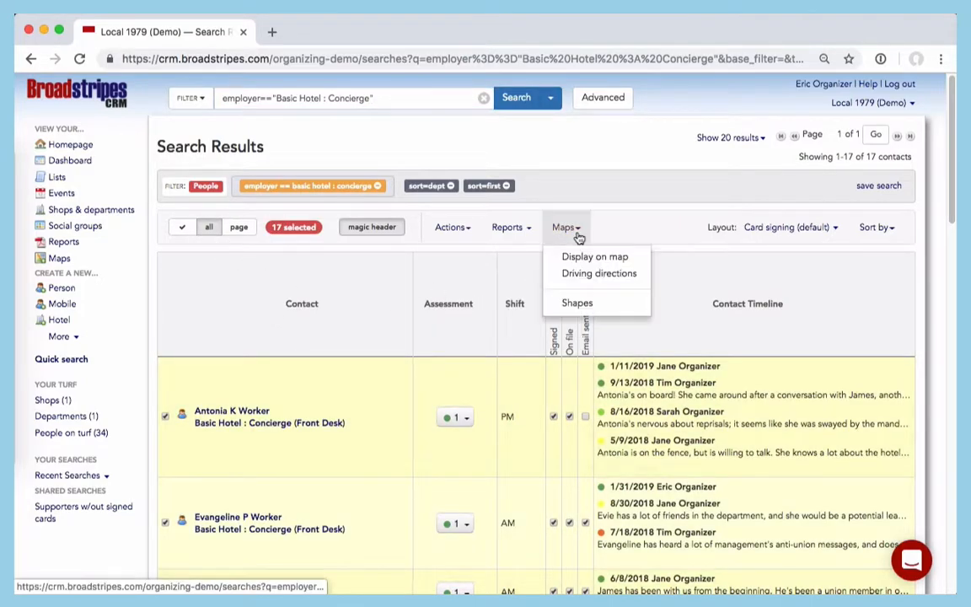
pyautogui.click(593, 256)
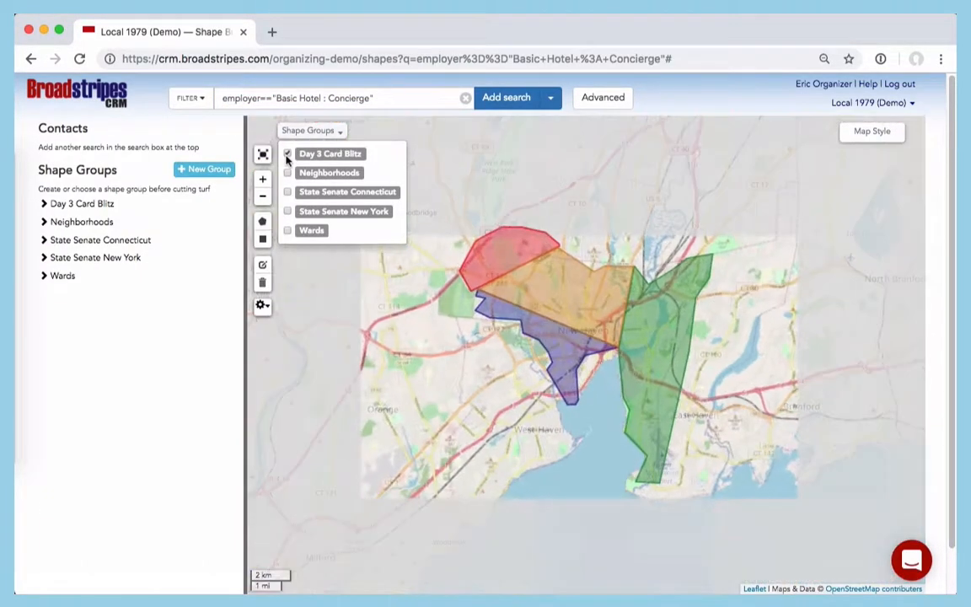
pyautogui.click(287, 153)
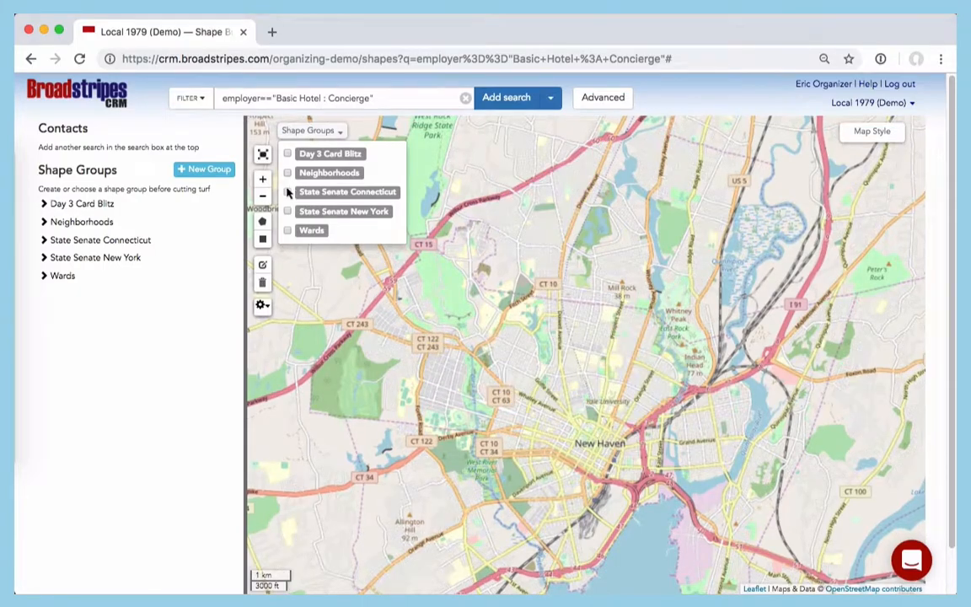
pyautogui.click(286, 192)
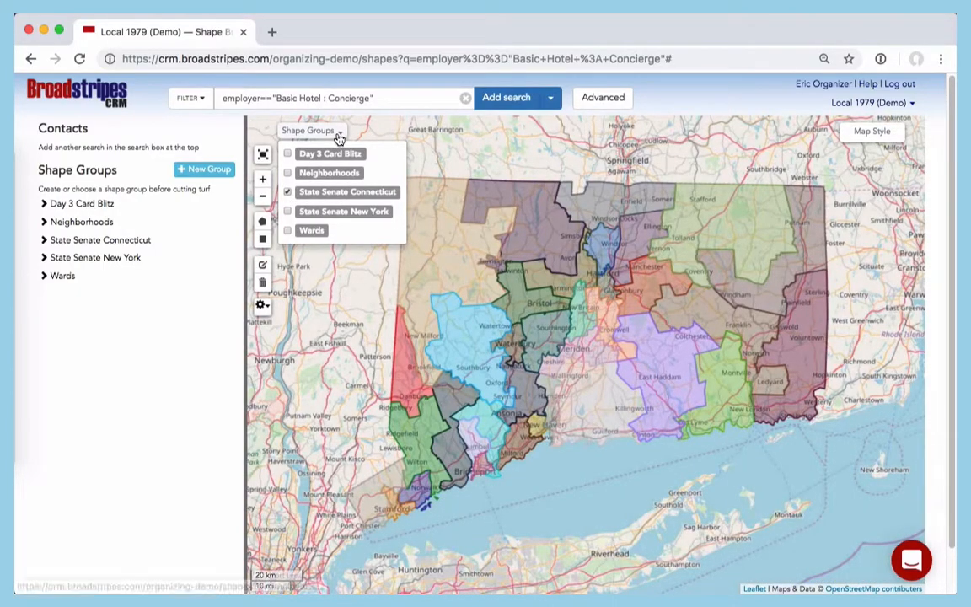
pyautogui.click(78, 93)
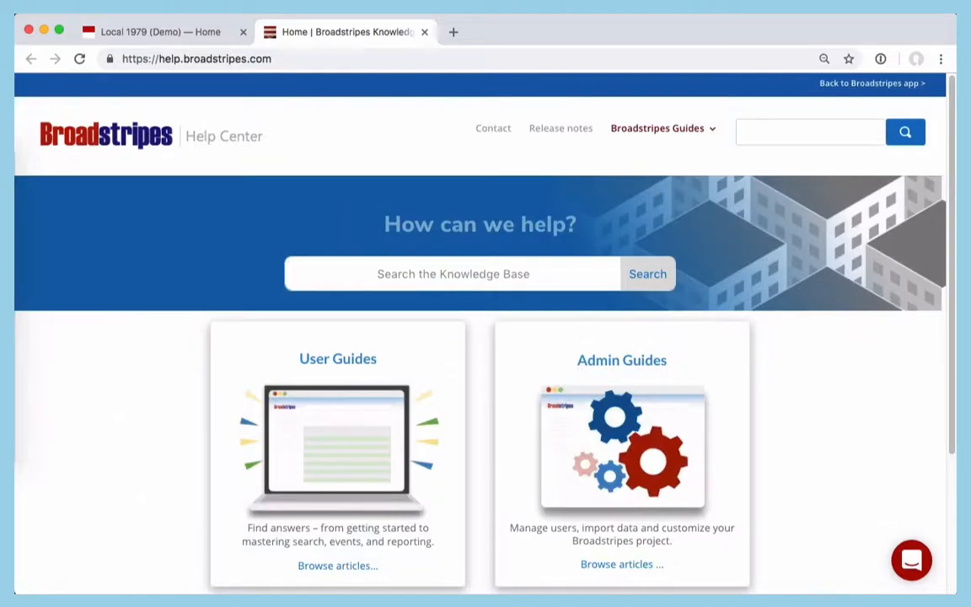
# - Search 'Build an adv' in the knowledge base and browse the User Guides articles
pyautogui.write('Build an advanced search')
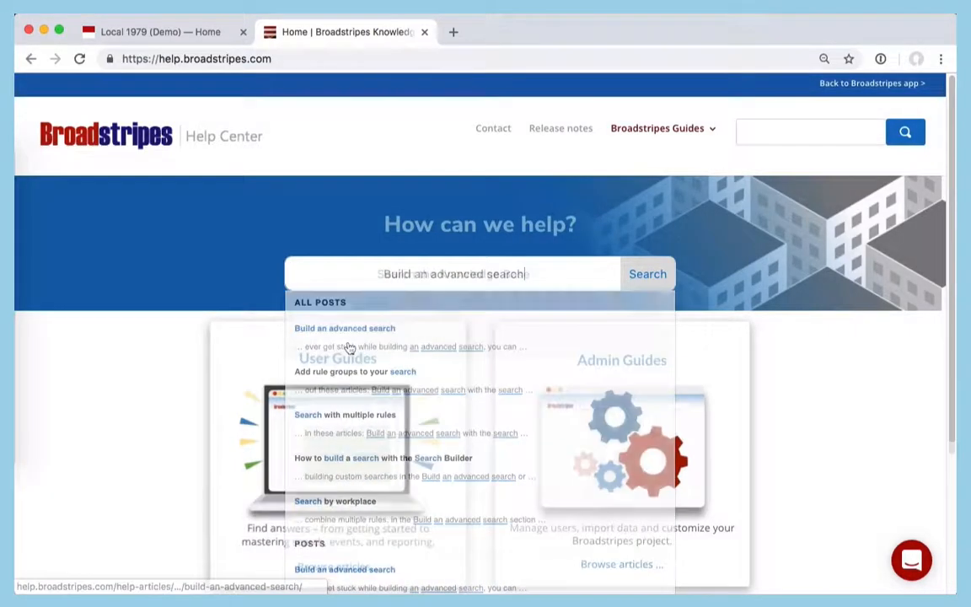
pyautogui.click(337, 358)
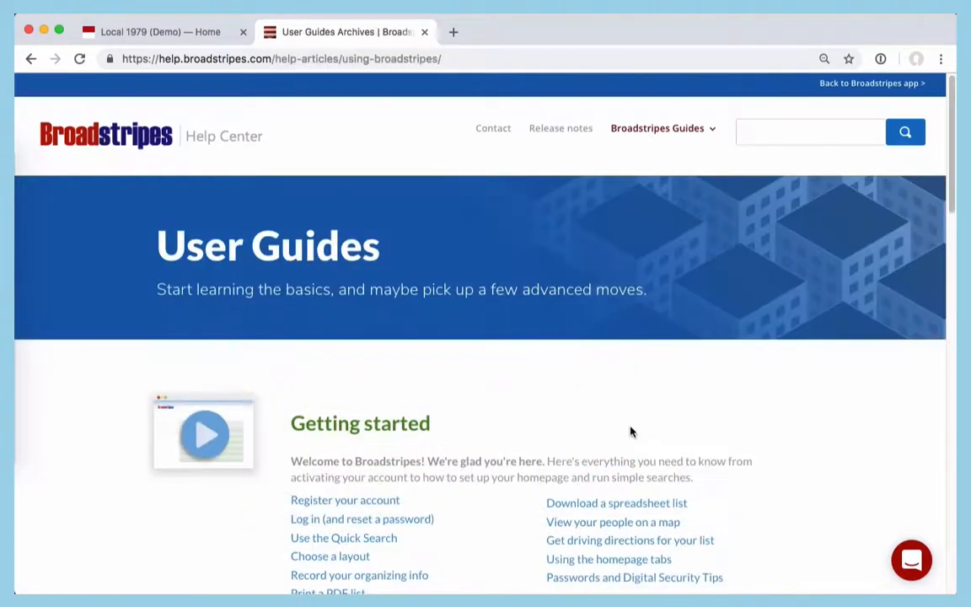
pyautogui.scroll(-3)
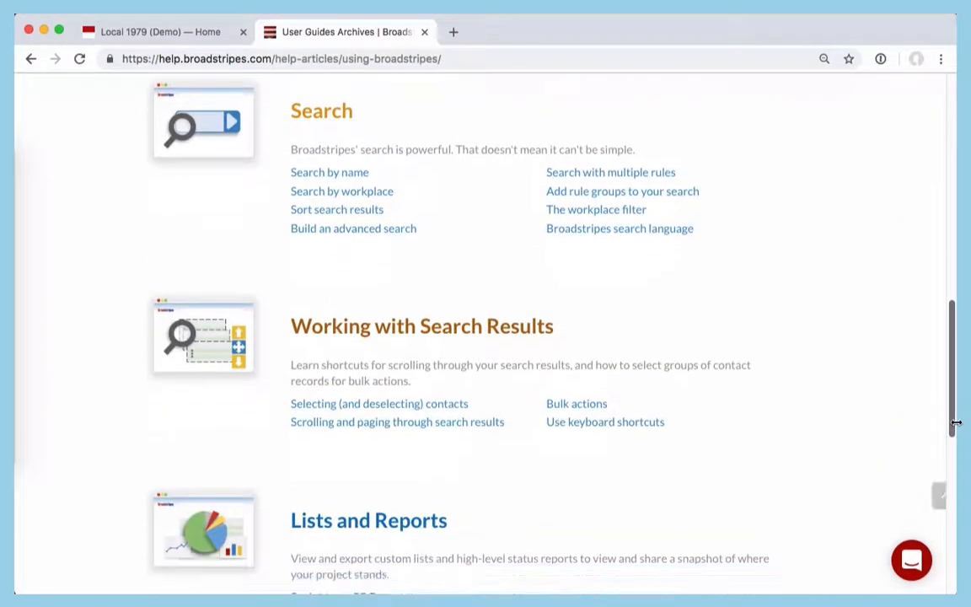
pyautogui.scroll(3)
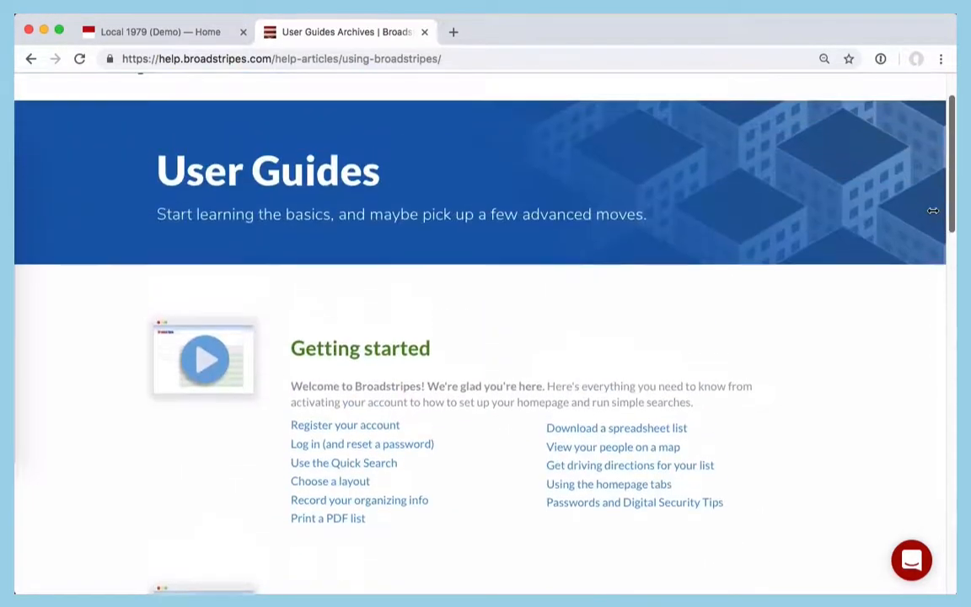
# - Go to the Video Tutorials page from Broadstripes Guides
pyautogui.click(662, 104)
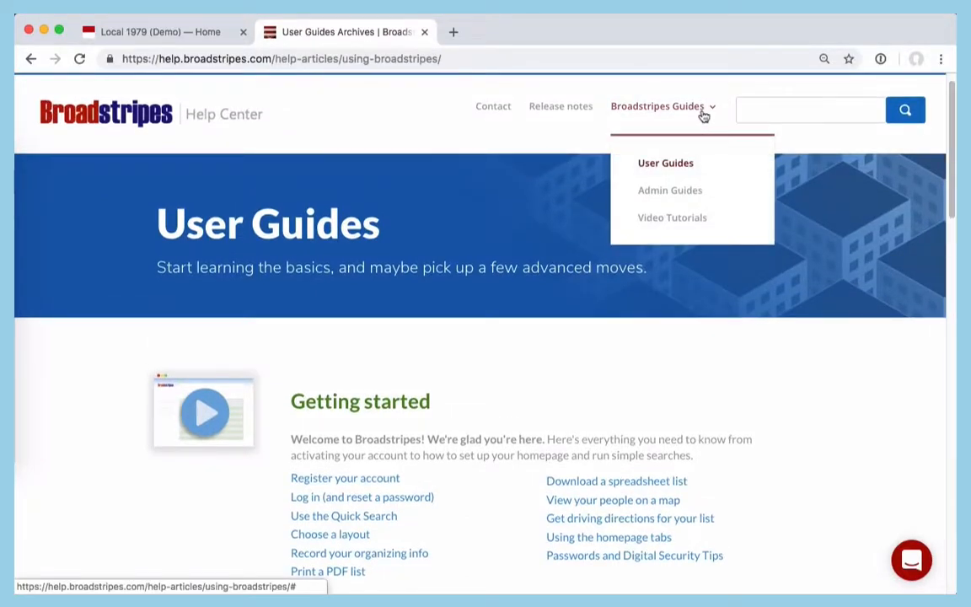
pyautogui.click(671, 216)
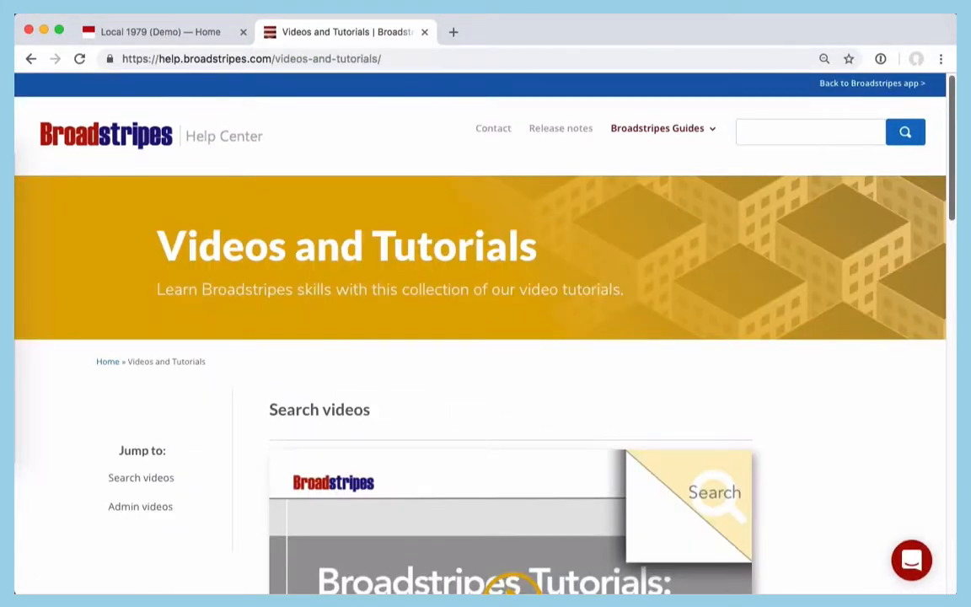